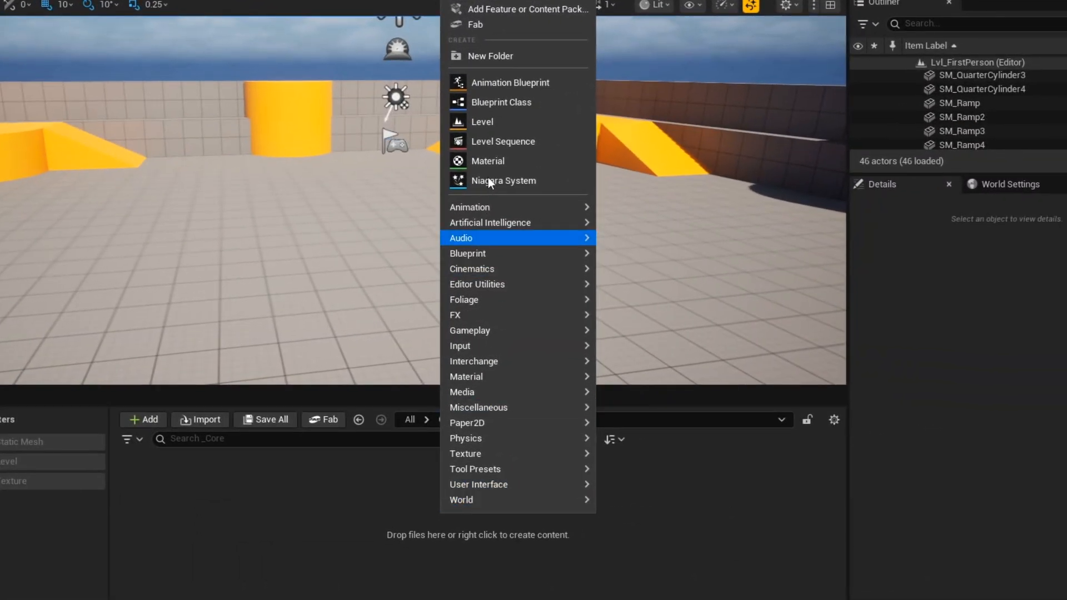
Step: Create a Blueprint Interface asset named BPI_MD in the _Core/Interface folder
left_click(490, 56)
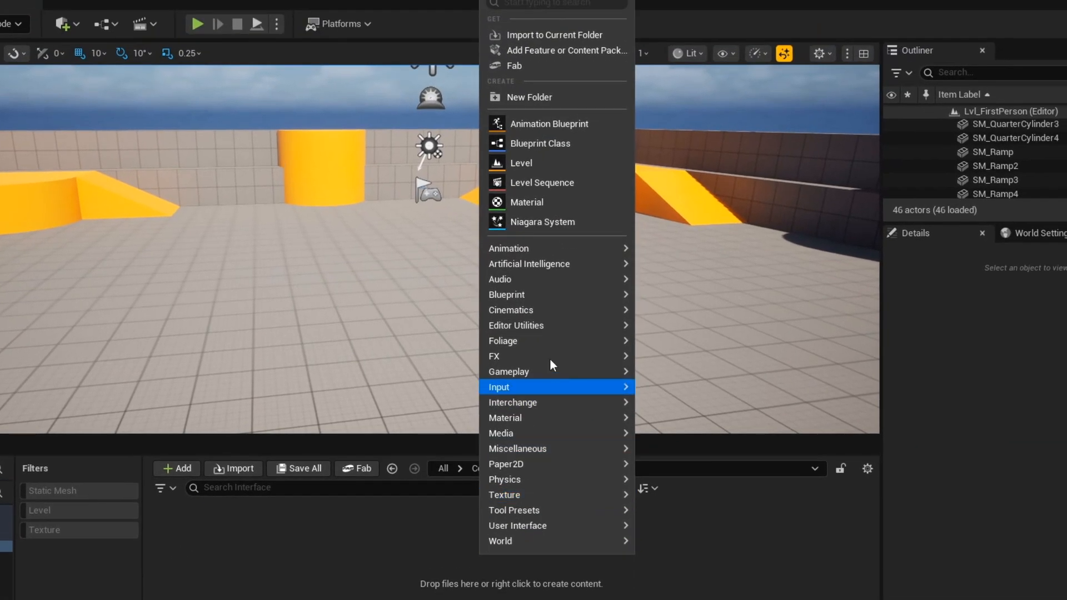
left_click(540, 143)
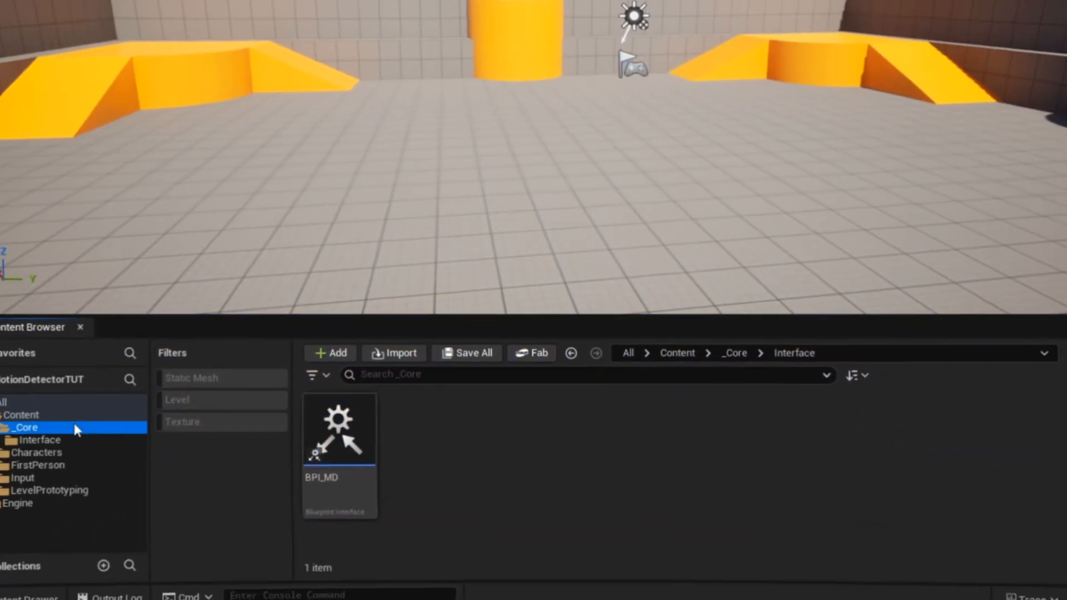
Step: Create a BP_MotionDetector Blueprint Class in _Core/Blueprints and open it in the editor
left_click(330, 352)
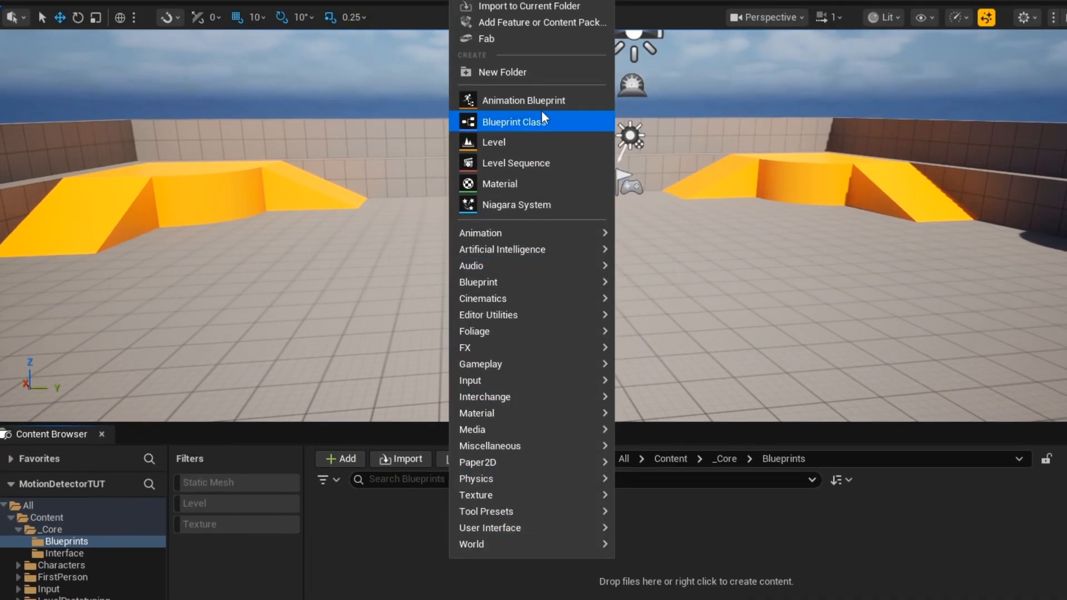
left_click(505, 121)
type("BP_MotionDetector")
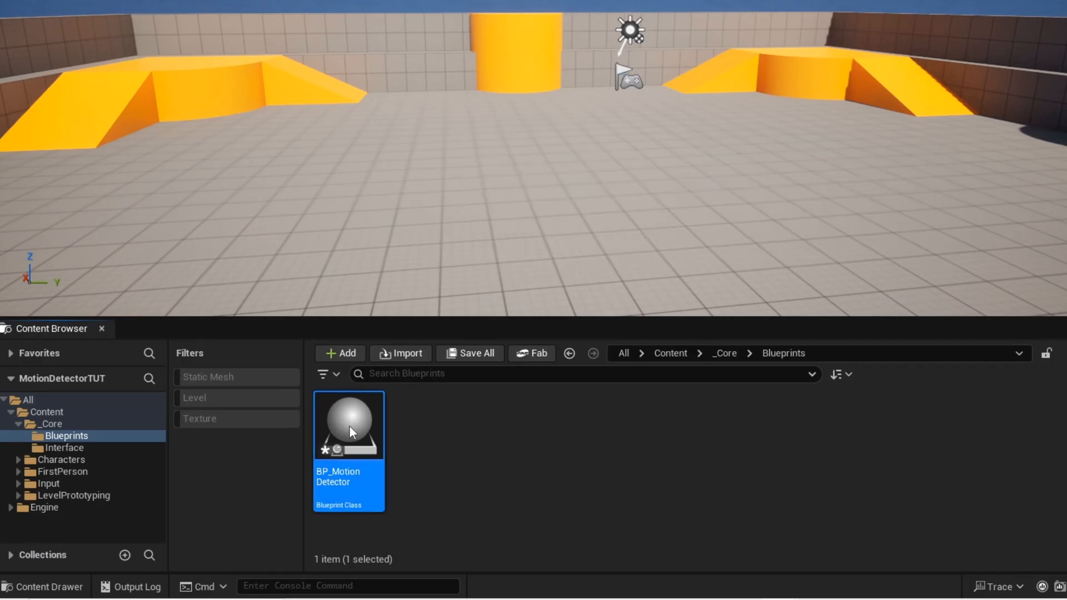
double_click(348, 425)
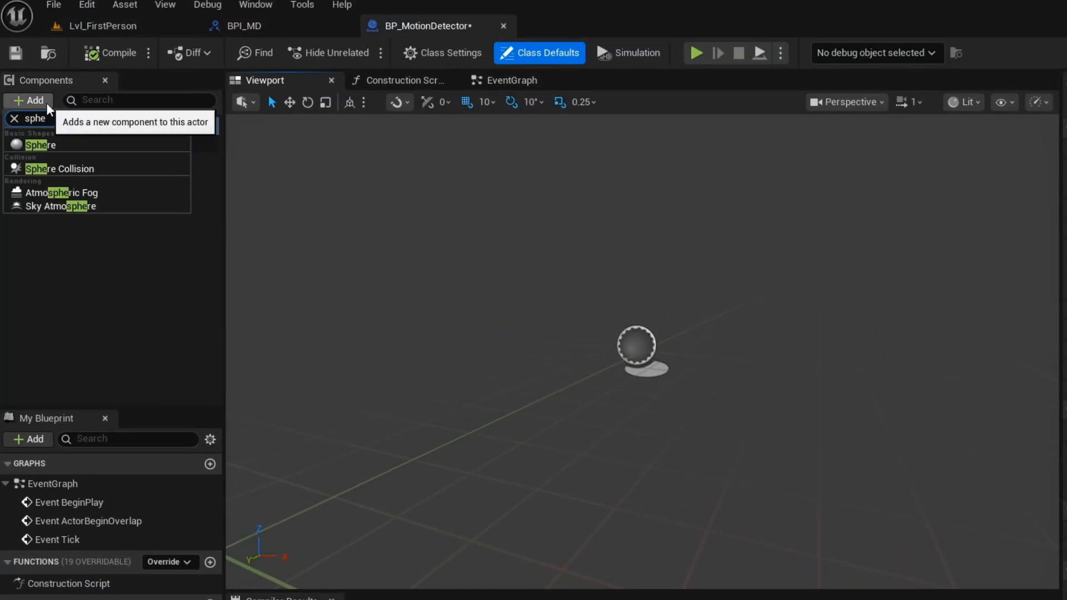
Step: Add a Sphere mesh with a child Cylinder, then scale and reposition the cylinder
left_click(40, 144)
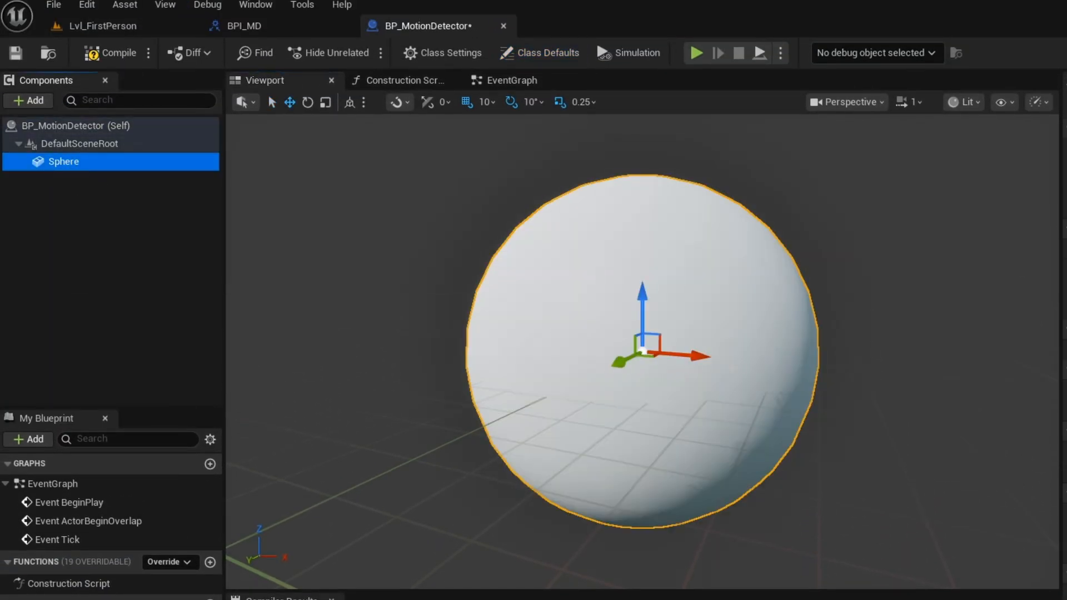
left_click(28, 100)
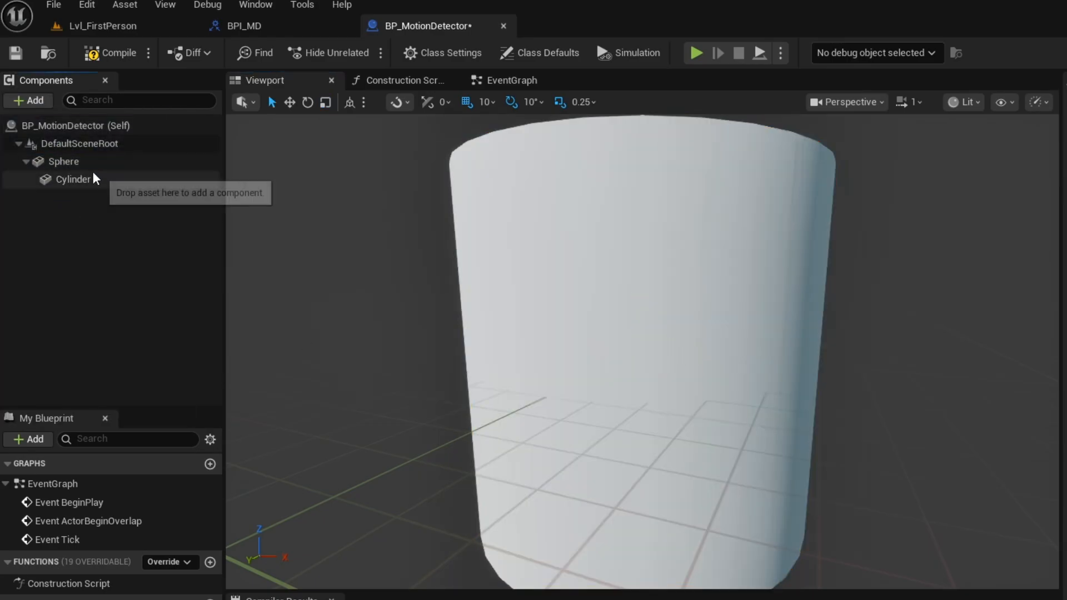
left_click(73, 179)
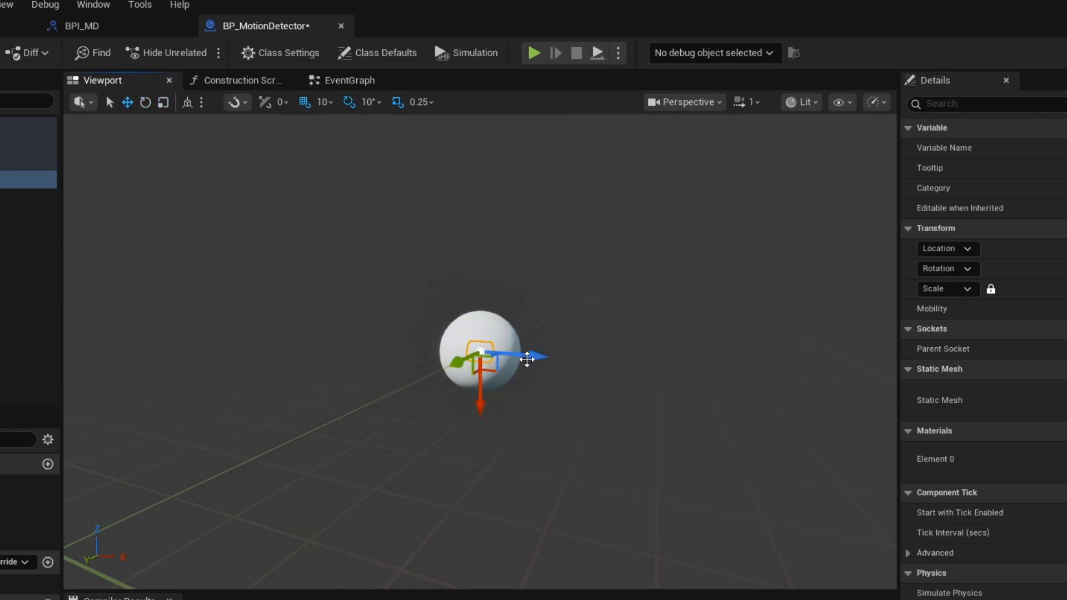
Step: Give the cylinder the MI_FirstPersonColorway material and add a Sphere Collision component
left_click(980, 451)
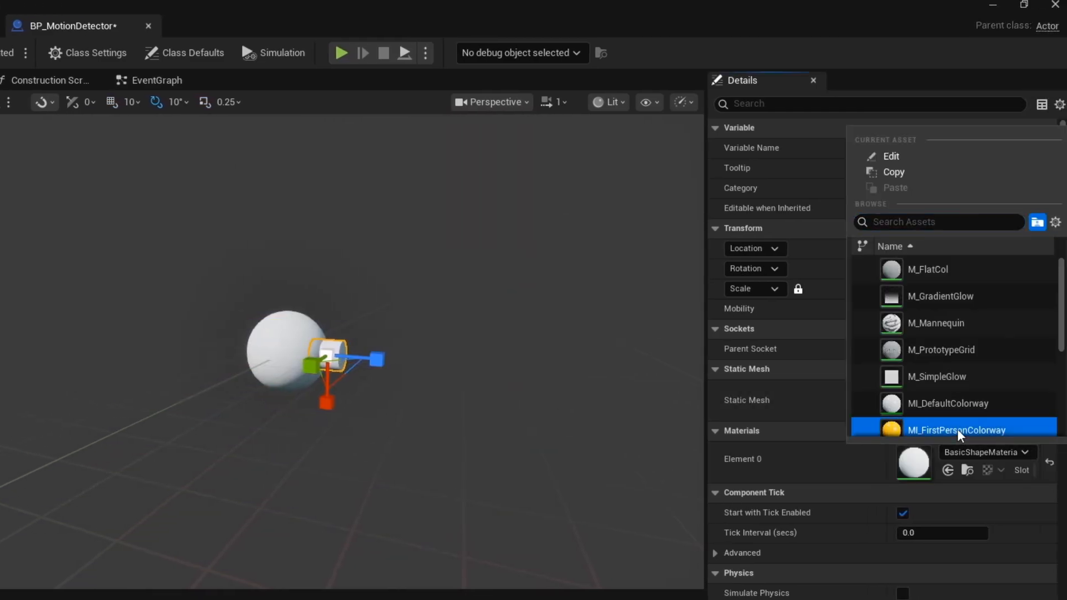
left_click(27, 100)
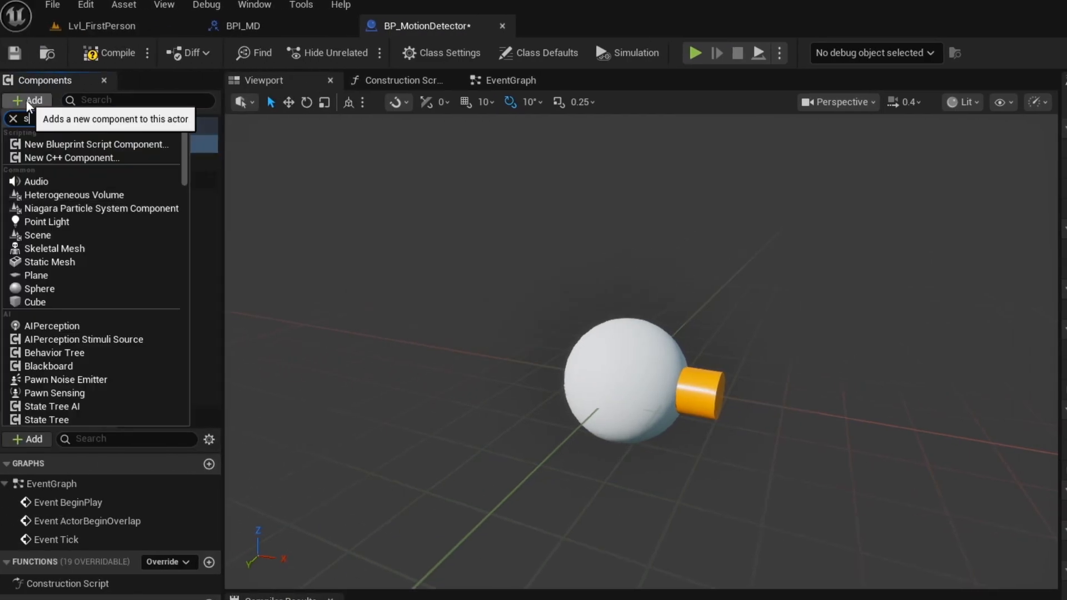
left_click(40, 288)
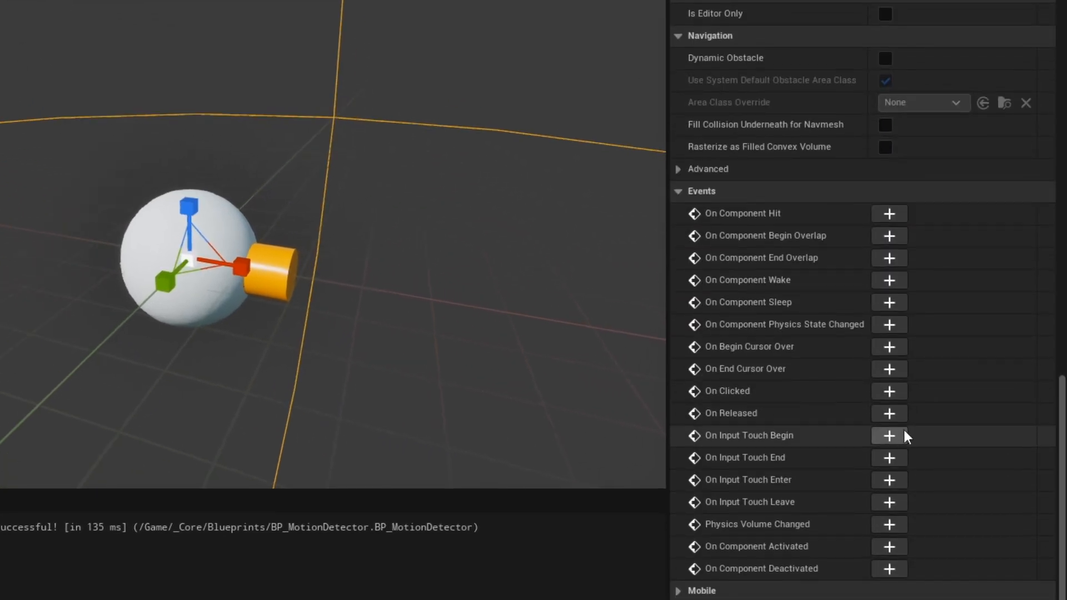
Step: On Sphere1 begin-overlap, cast to BP_FirstPersonCharacter and rotate Sphere via Find Look at Rotation
left_click(888, 236)
type("get ac")
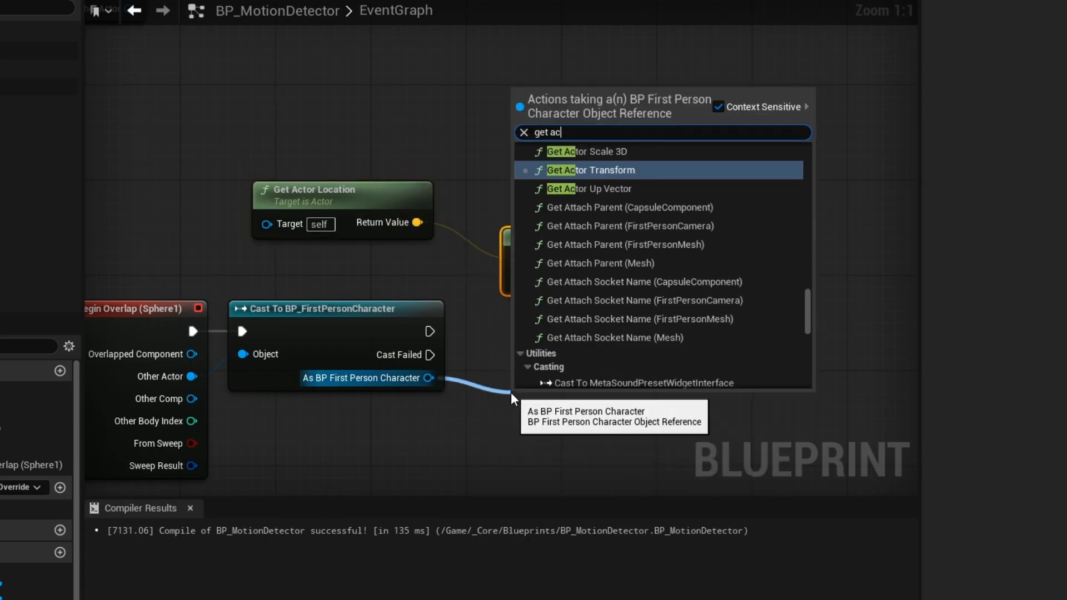
left_click(591, 170)
type("rot")
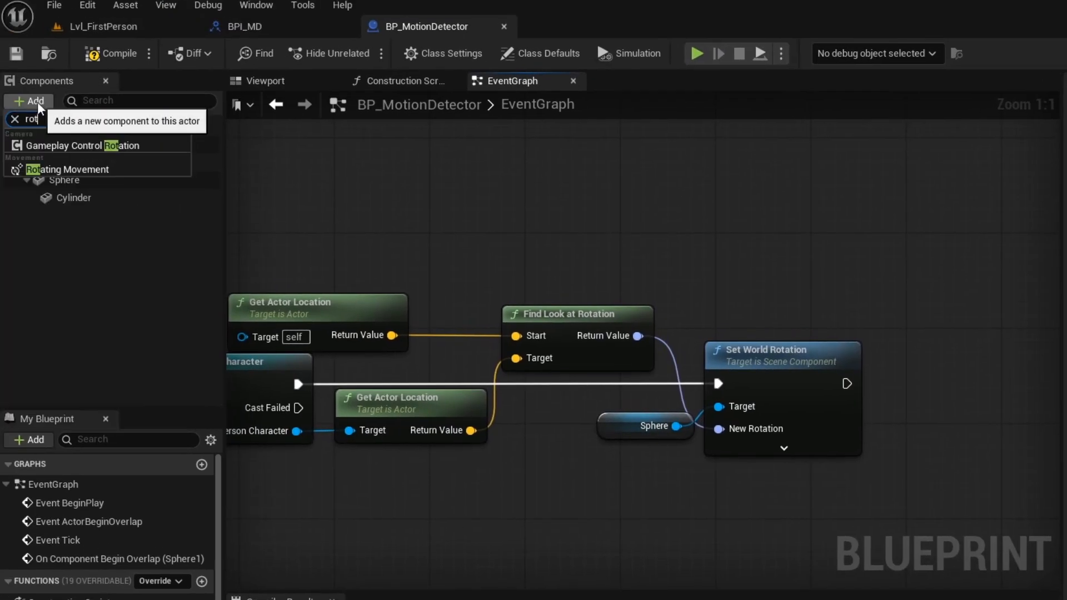
Step: Add Rotating Movement: deactivated at BeginPlay, paused 0.2 s after overlap, activated by Event MotionDetector
left_click(70, 169)
type("dela")
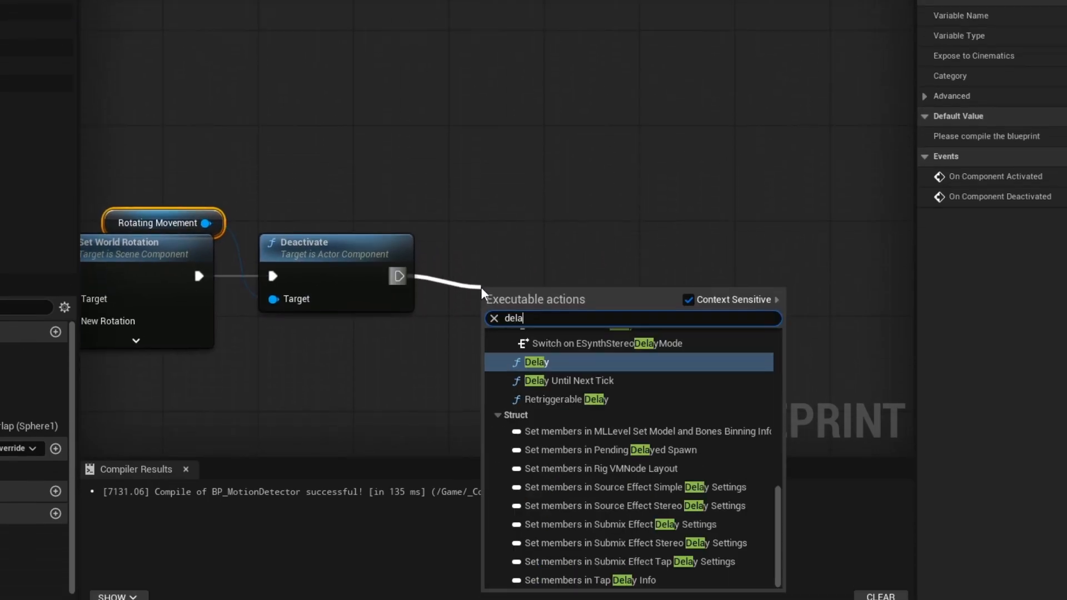
left_click(536, 361)
type("activ")
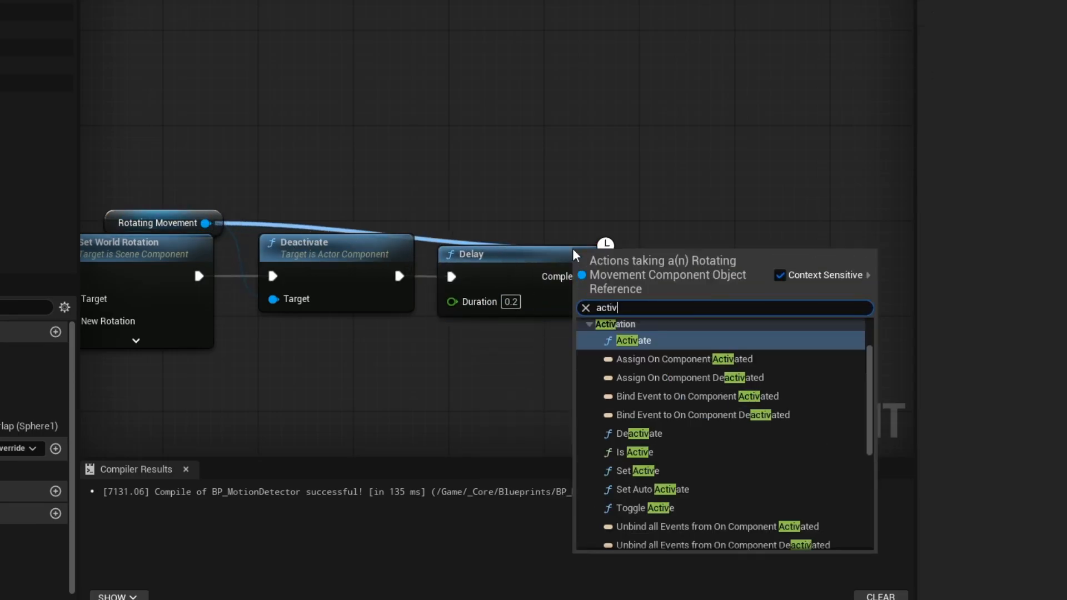
left_click(632, 340)
type("deac")
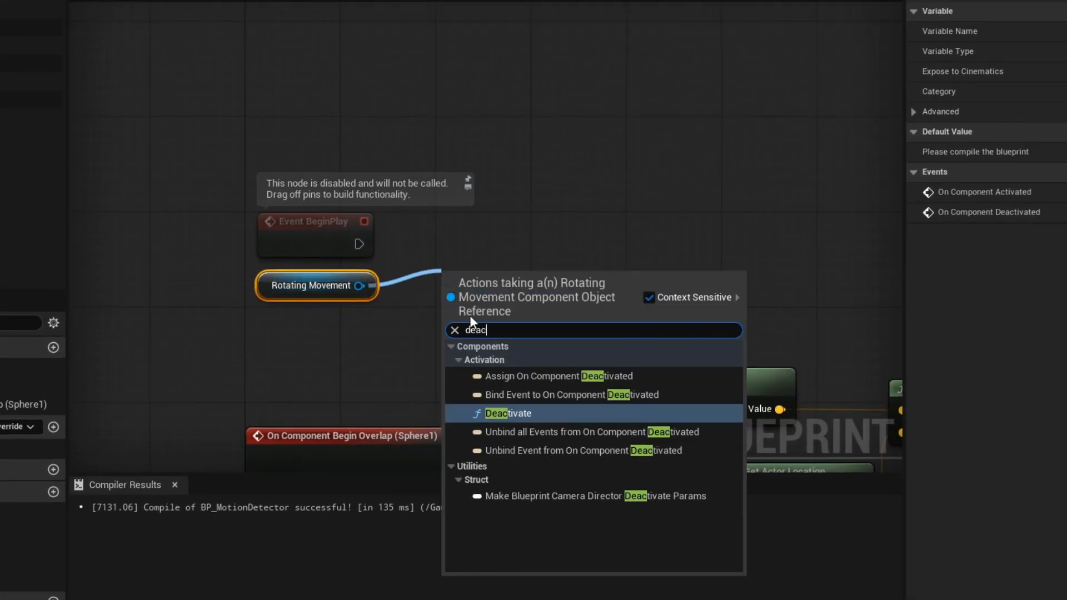
left_click(507, 413)
type("acti")
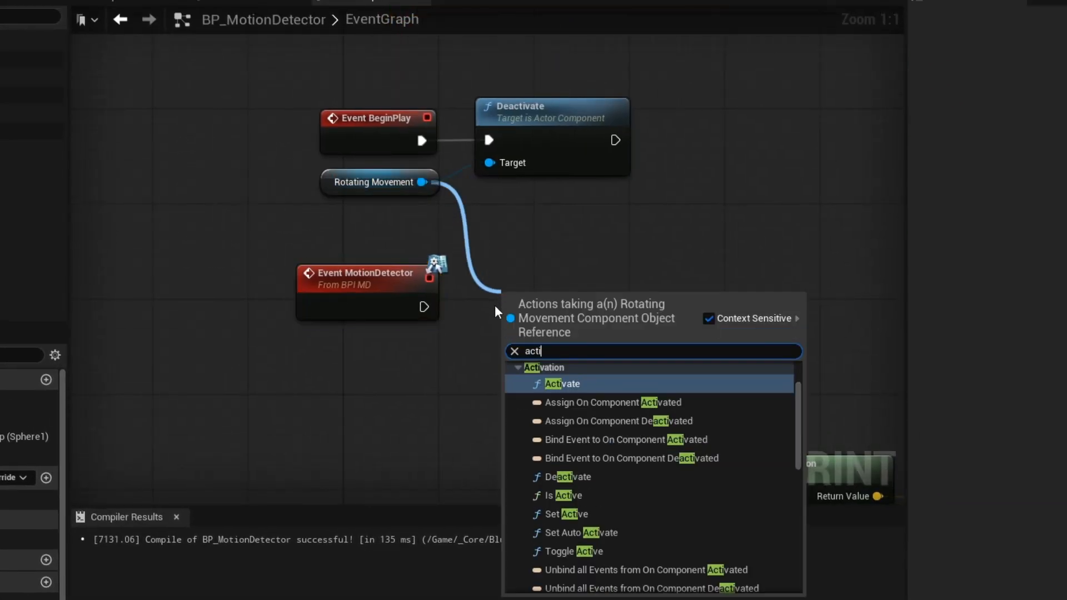
left_click(562, 382)
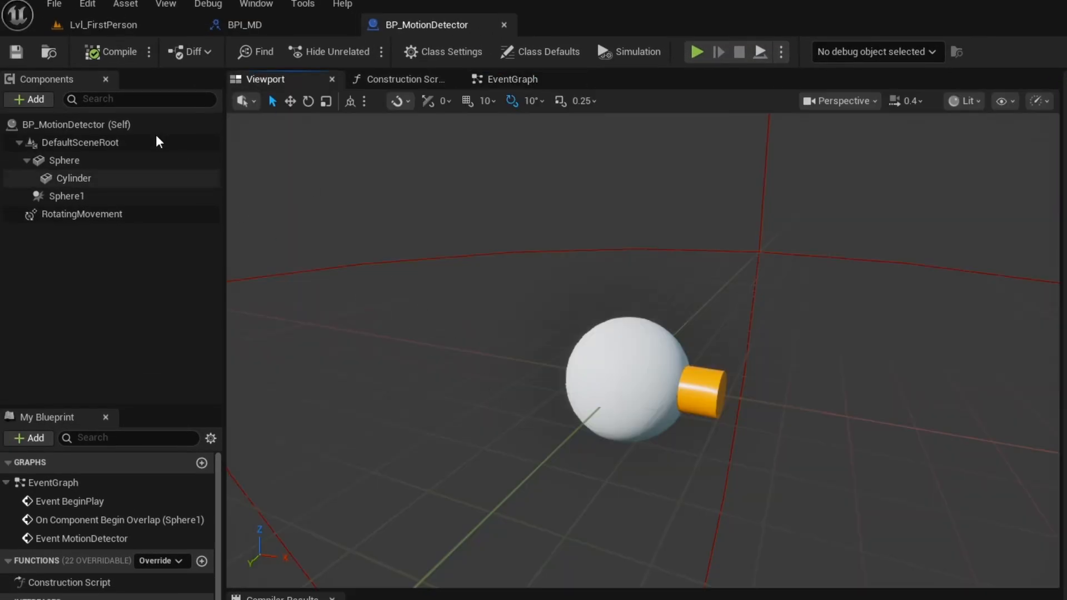
Step: Return to the Lvl_FirstPerson level and browse the project's top-level Content folder
type("plan")
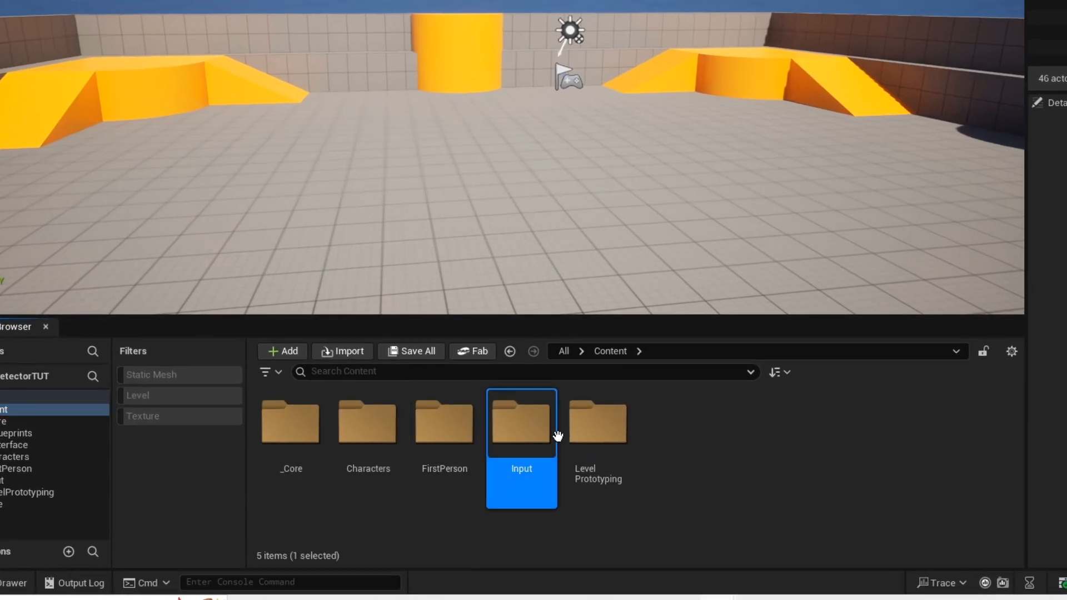
Step: Open IMC_Default from the Input folder and add an IA_PlaceObject mapping
double_click(521, 422)
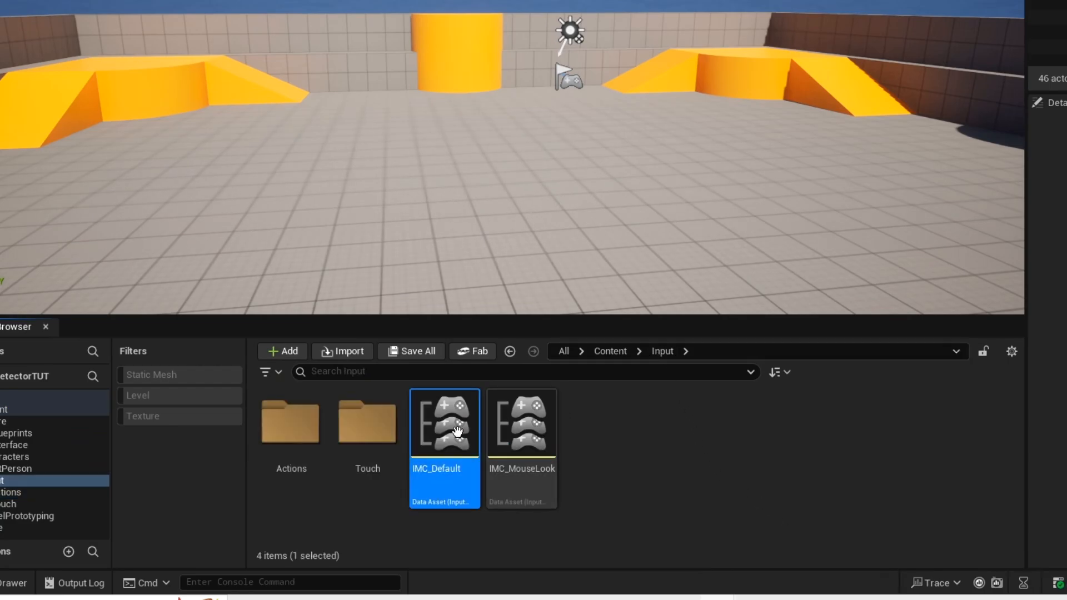
double_click(443, 421)
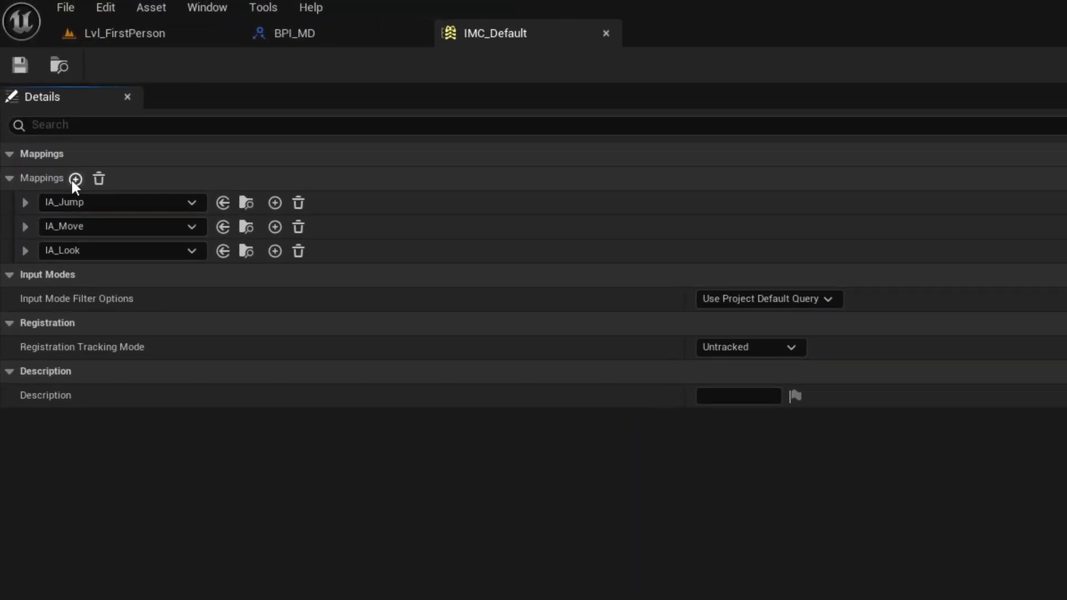
left_click(75, 178)
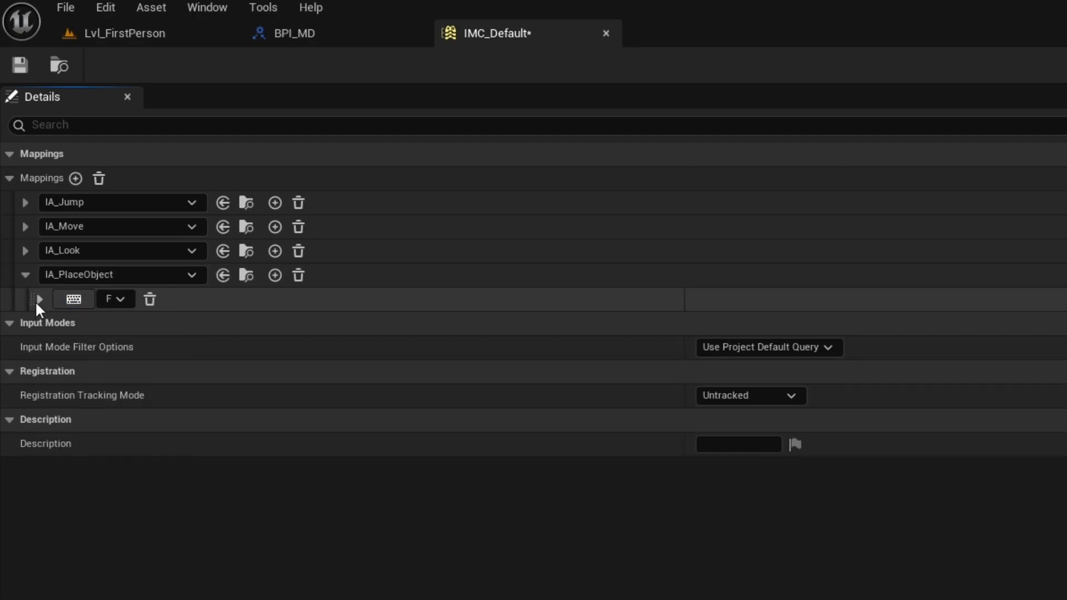
Step: Give the F key binding a Hold trigger with 0 hold time and a Pressed trigger
left_click(40, 300)
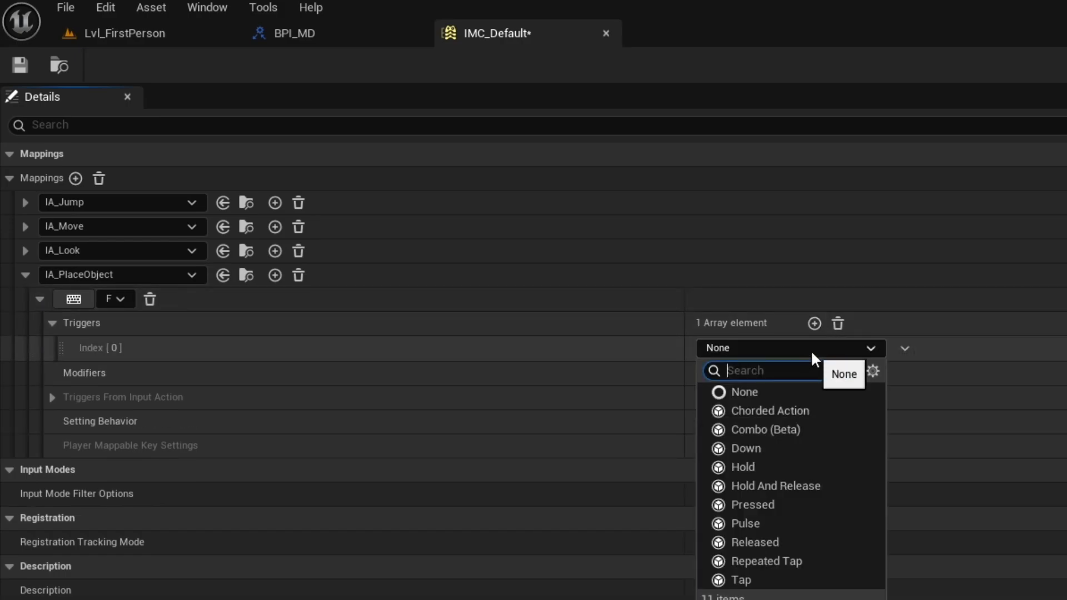
left_click(742, 466)
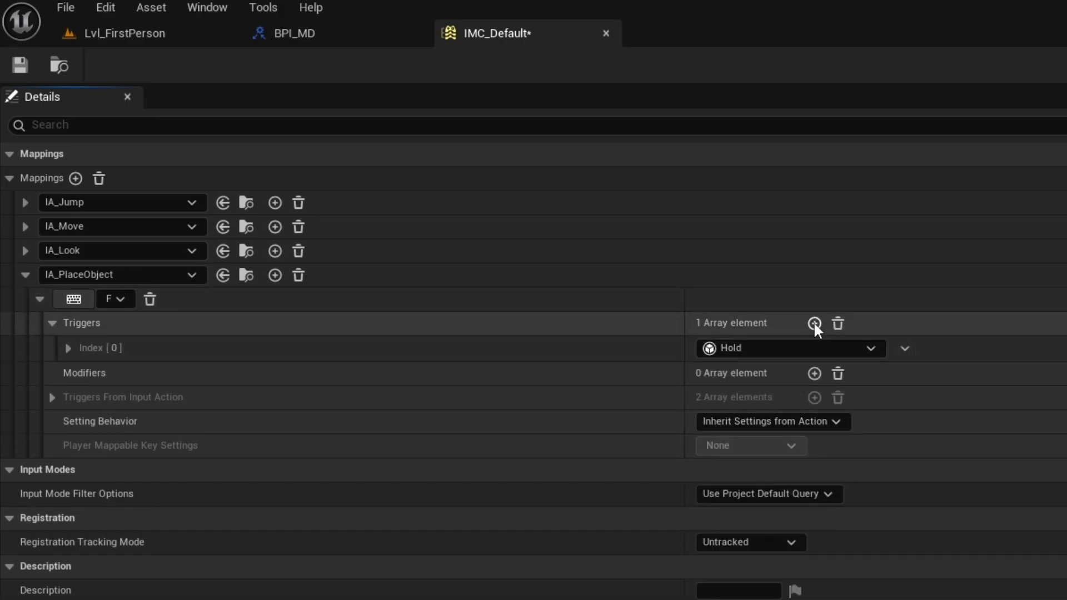
left_click(815, 323)
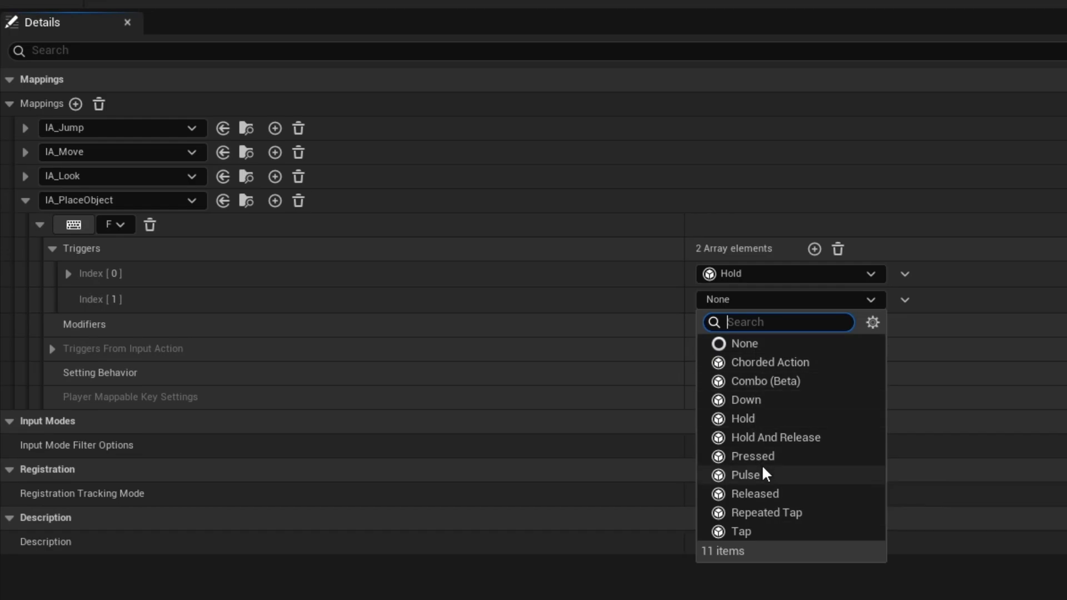
left_click(752, 456)
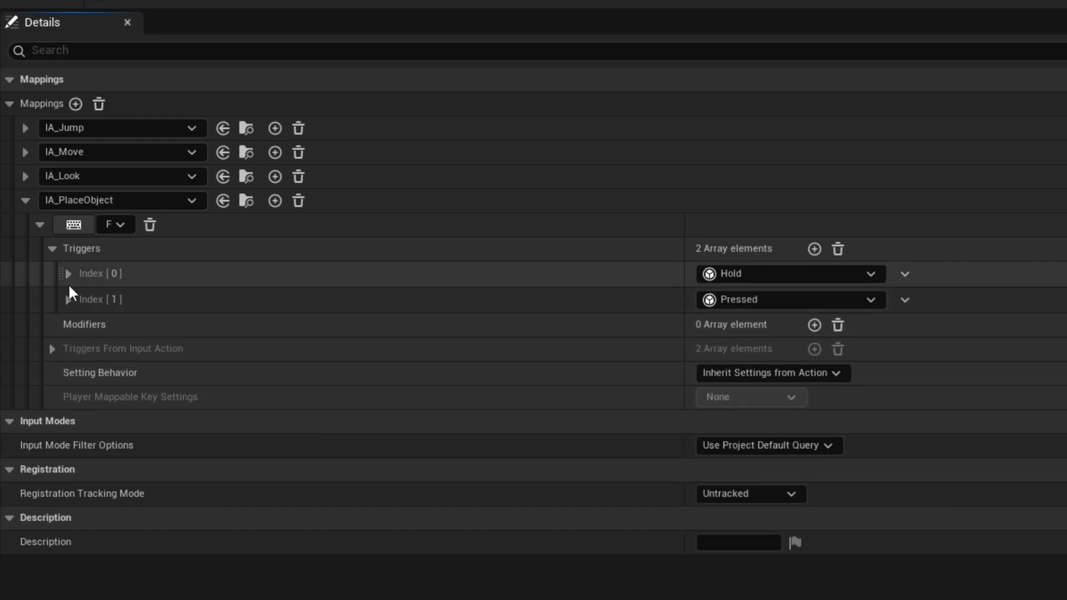
left_click(67, 273)
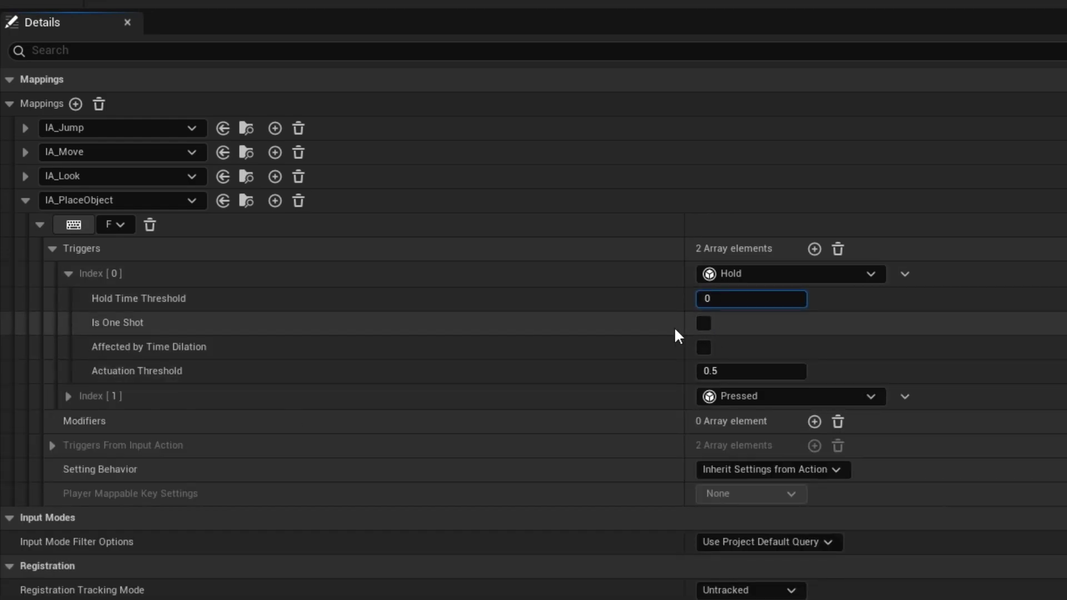
left_click(68, 396)
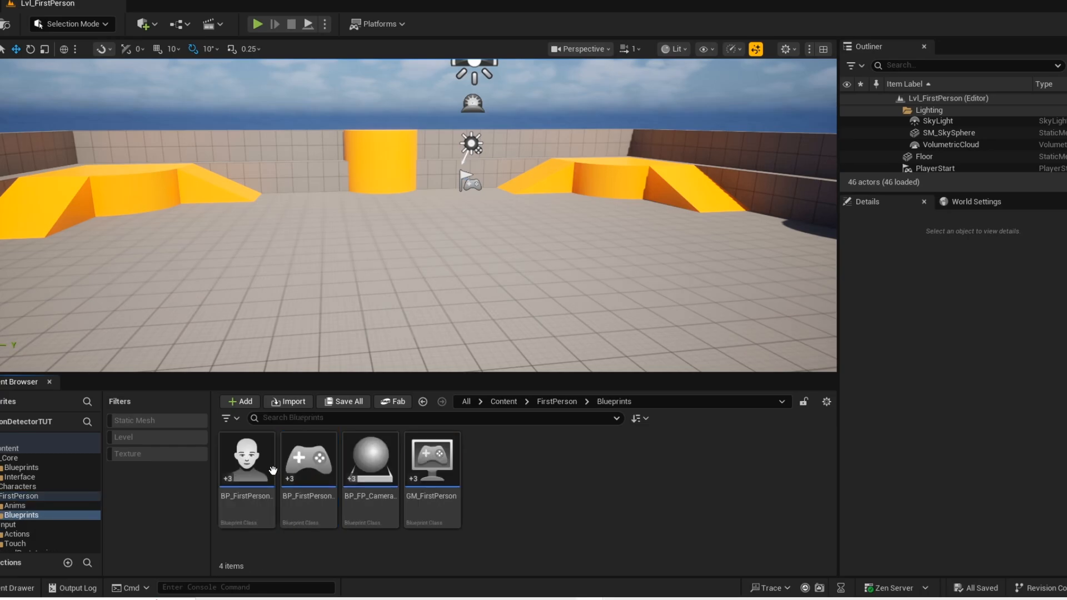
Step: In BP_FirstPersonCharacter, line-trace from the camera's world location after the preview event
double_click(246, 458)
type("lin")
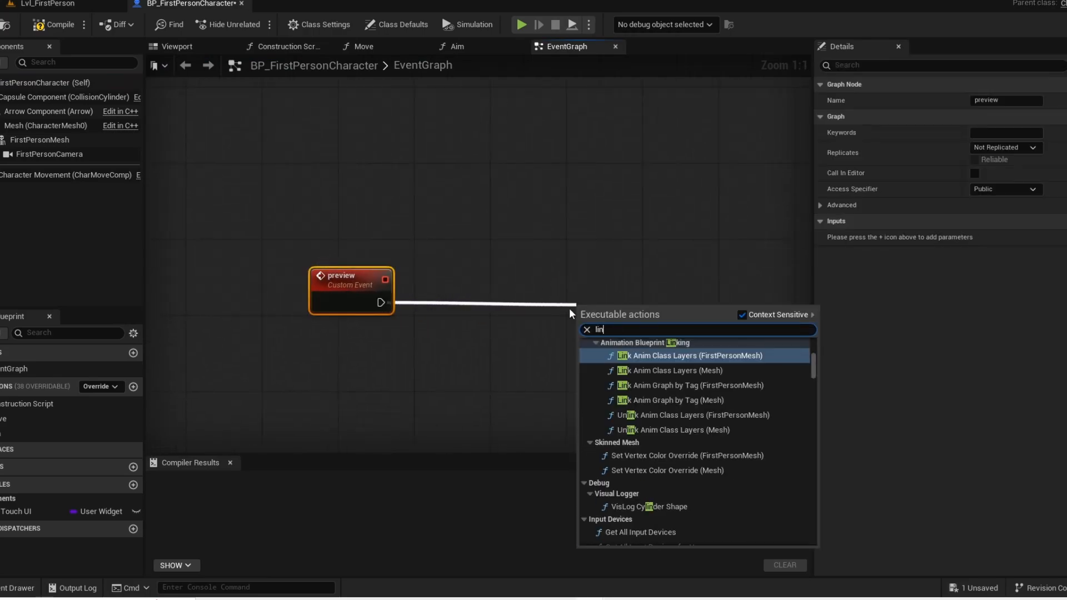
left_click(680, 355)
type("get worldl")
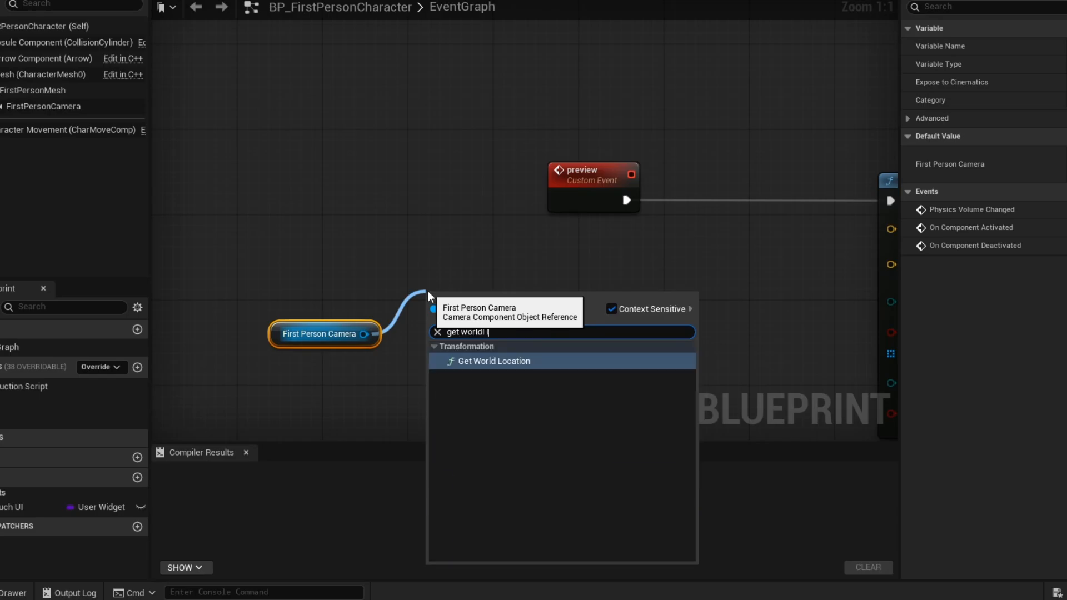
left_click(493, 361)
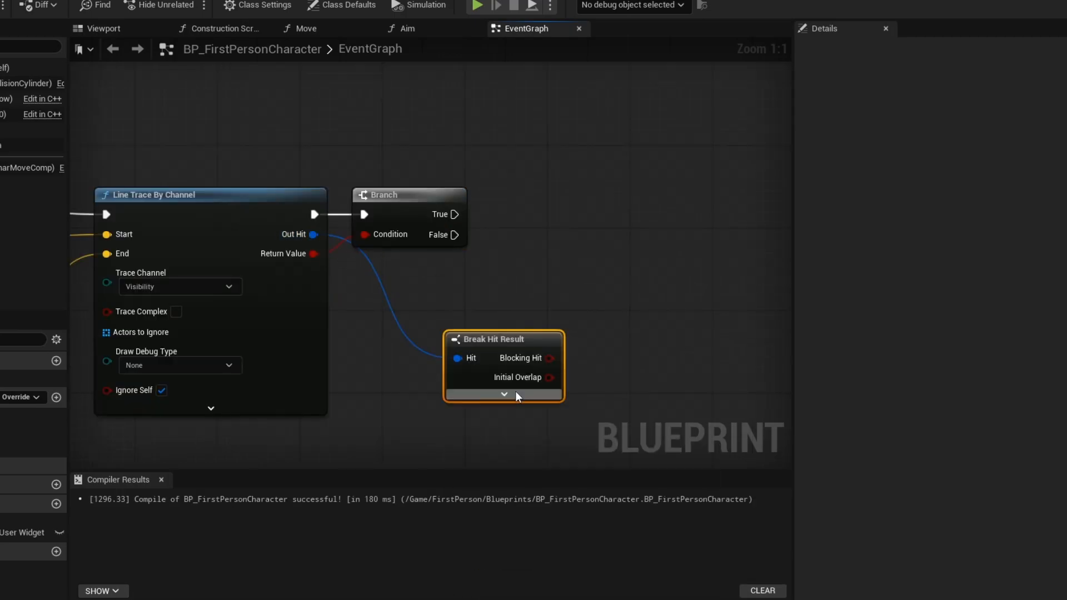
Step: Break out the hit result and add Sequence and Do Once nodes that spawn a Static Mesh component
left_click(503, 394)
type("do once")
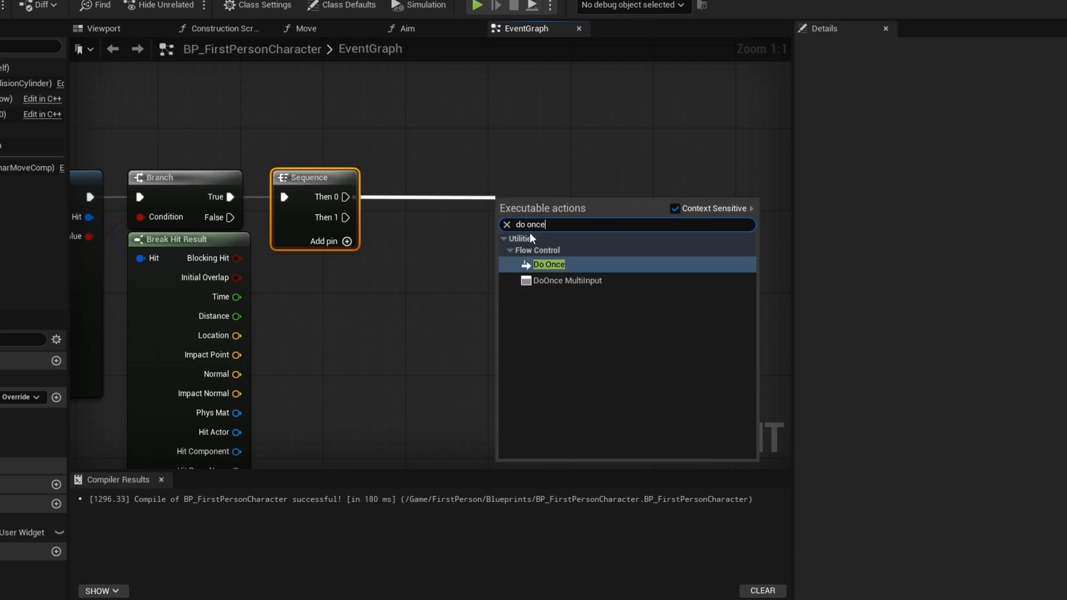
left_click(548, 264)
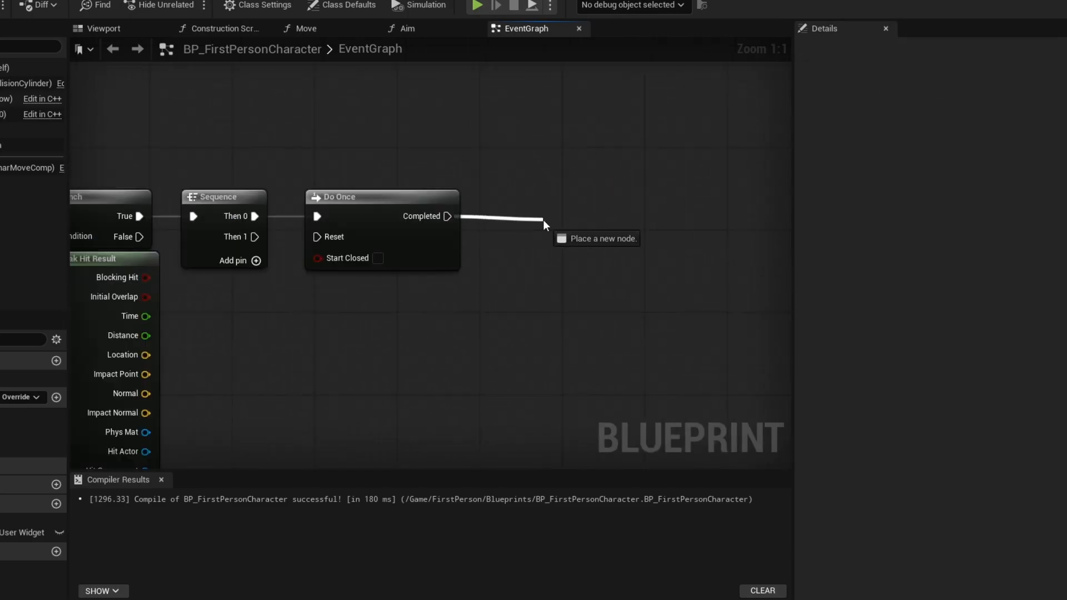
left_click(545, 224)
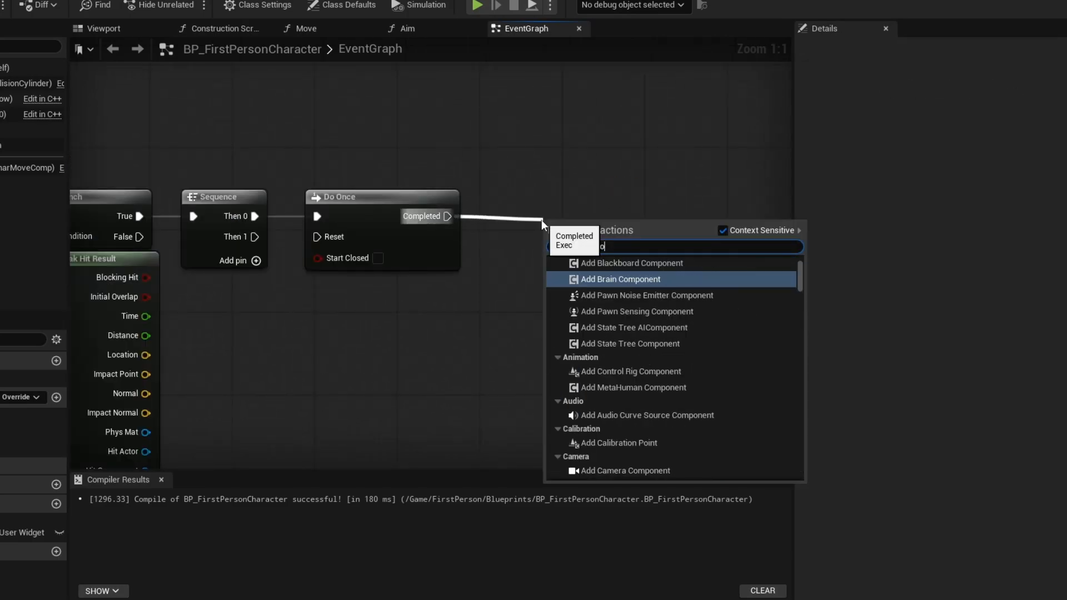
left_click(627, 263)
type("static")
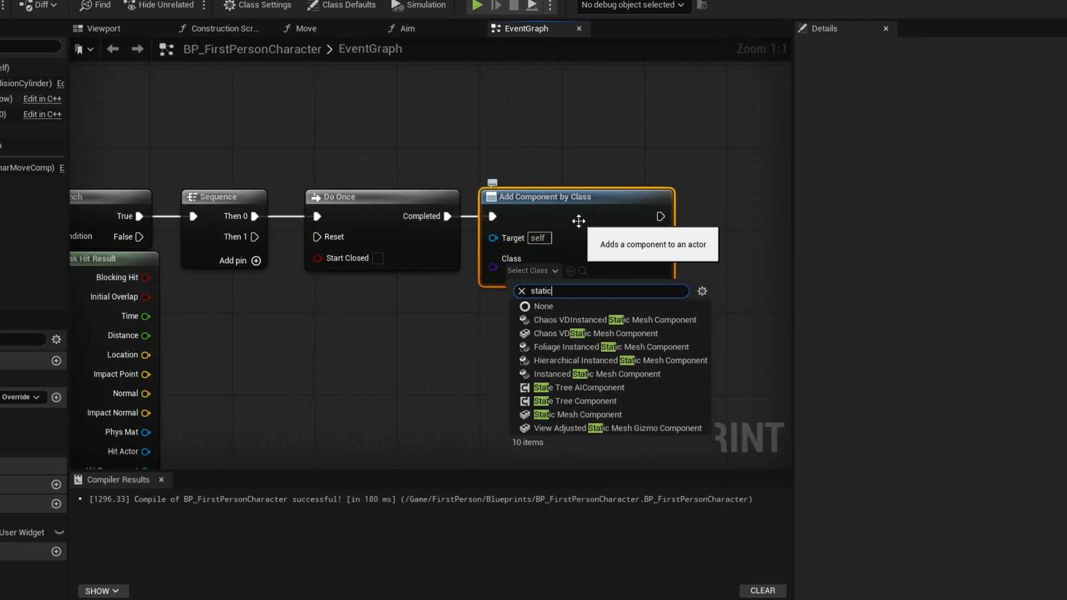
left_click(579, 414)
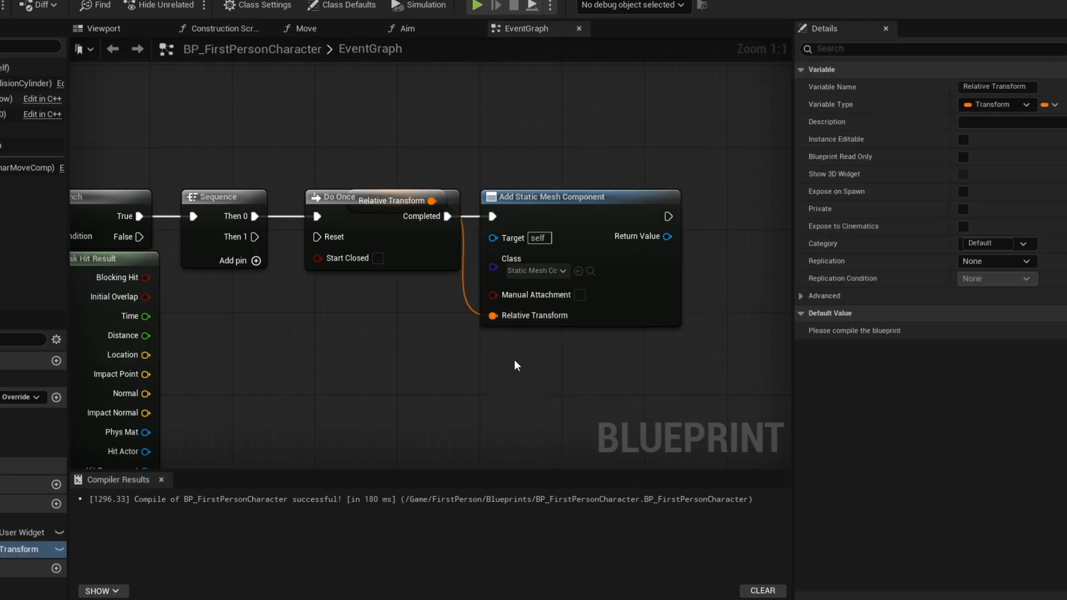
Step: Store the component as Preview Mesh and wire Set World Transform and Set Static Mesh nodes
left_click_drag(394, 200, 405, 241)
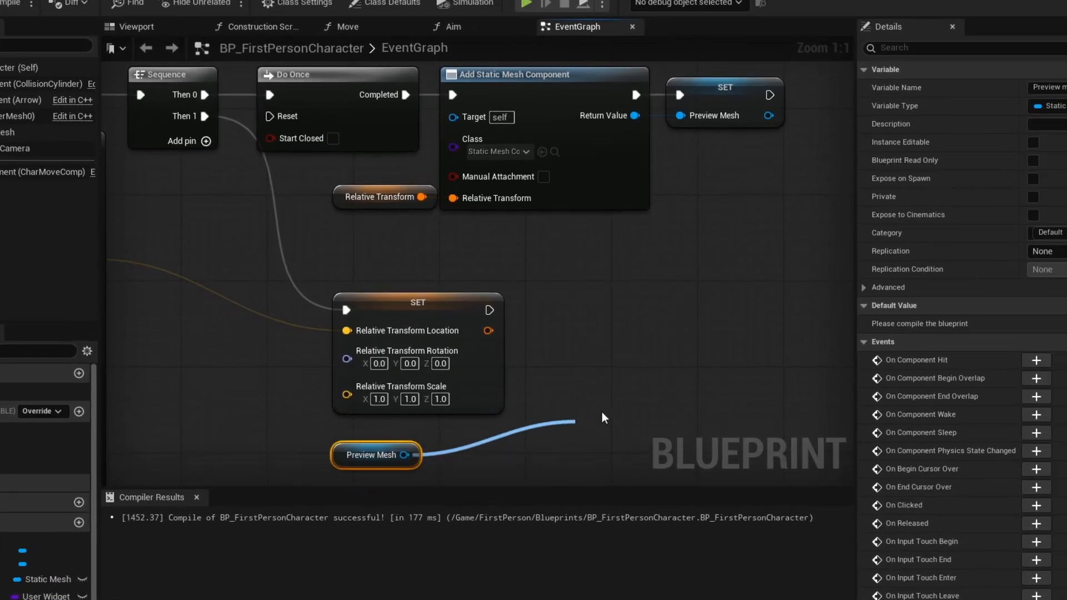
type("set world trans")
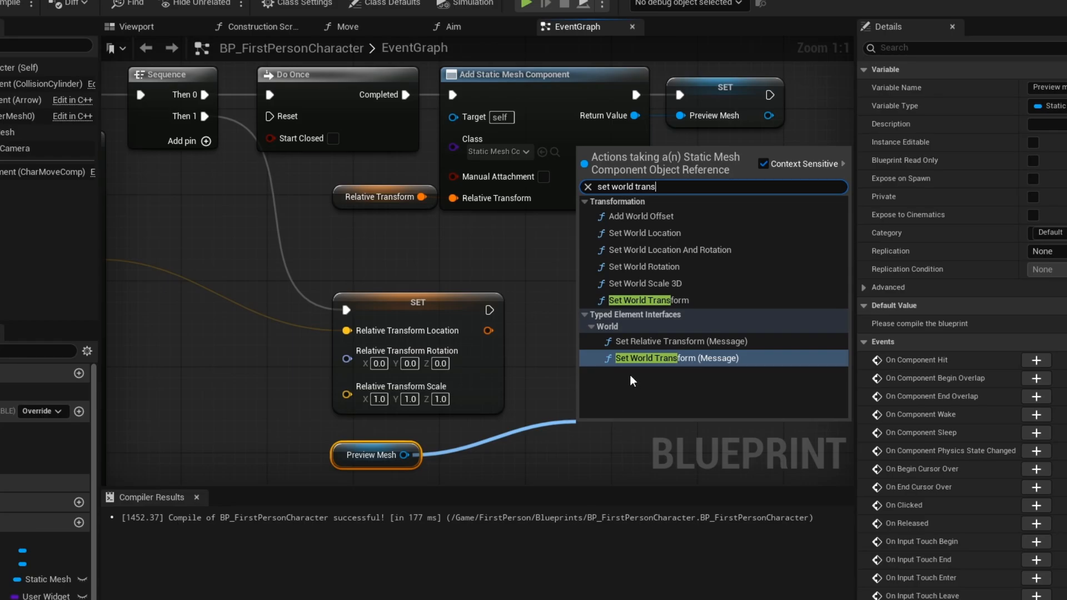
left_click(651, 300)
type("set s")
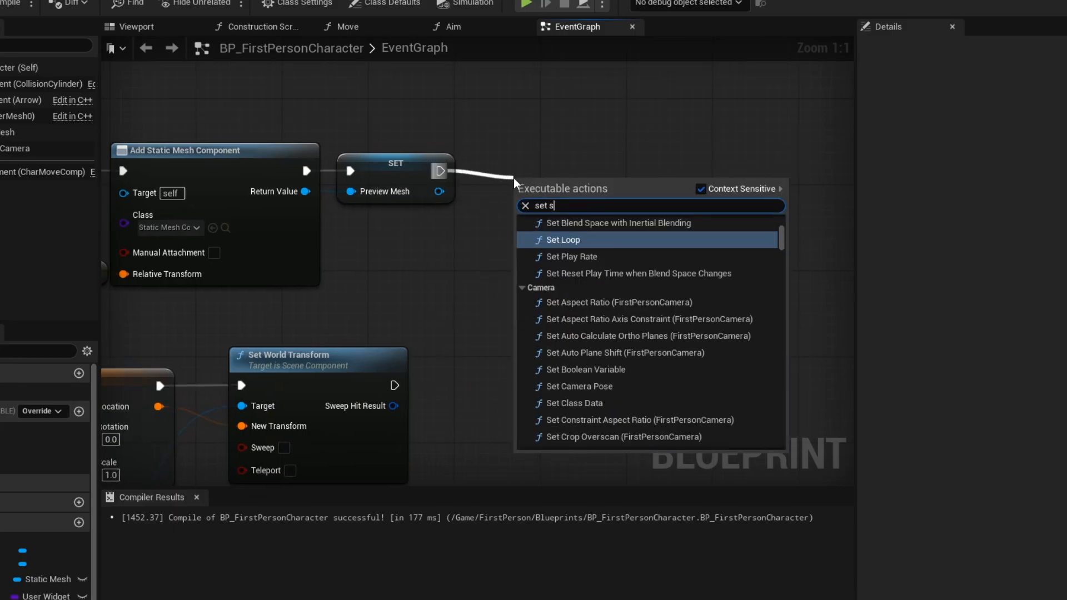
left_click(592, 222)
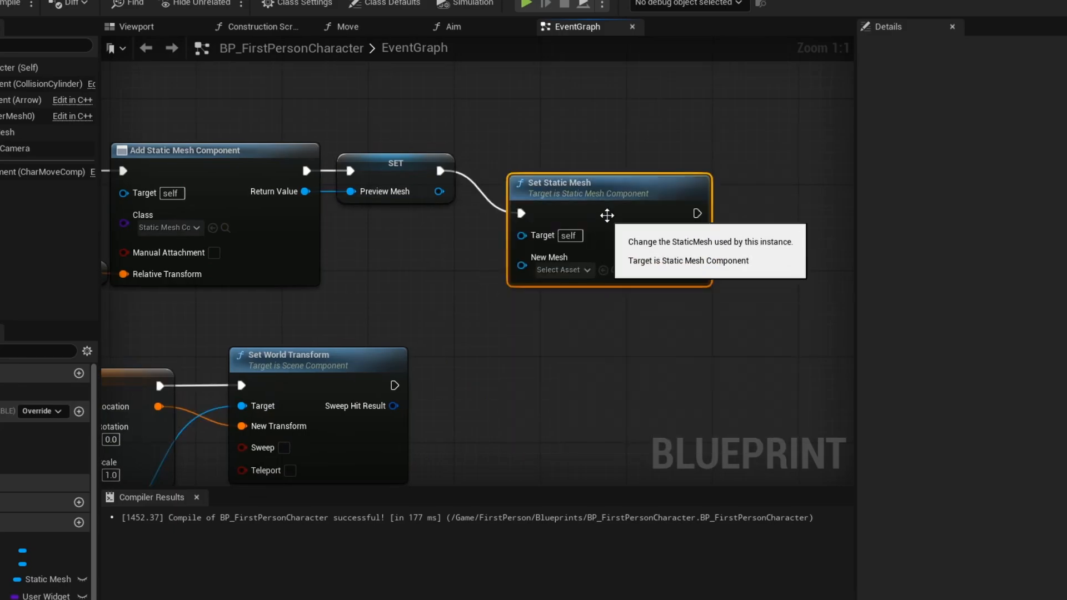
left_click(89, 25)
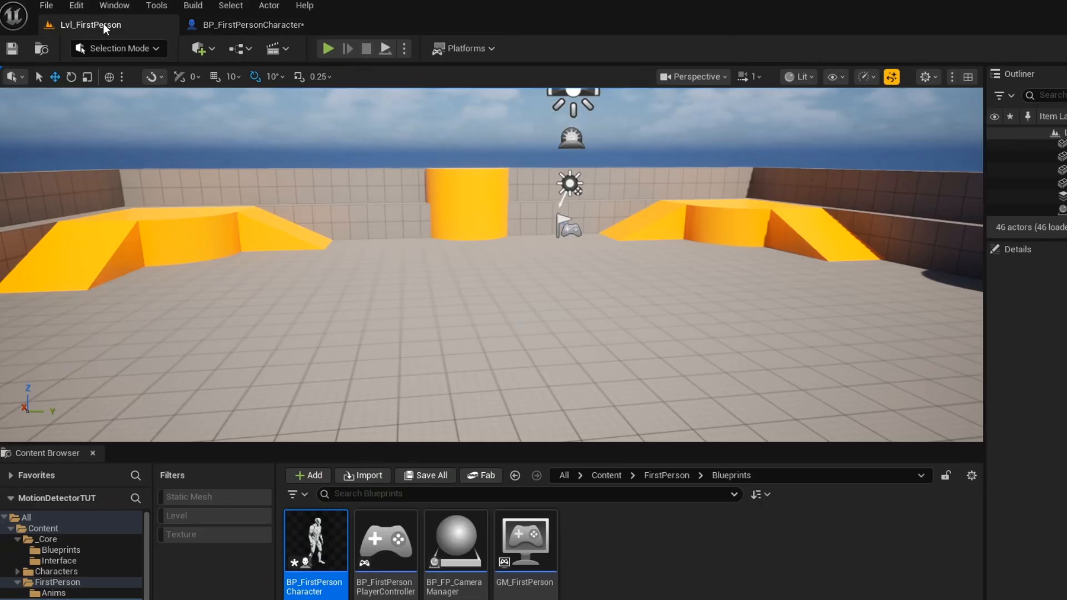
Step: Open M_MotionDetector and set its Blend Mode to Translucent
left_click(363, 475)
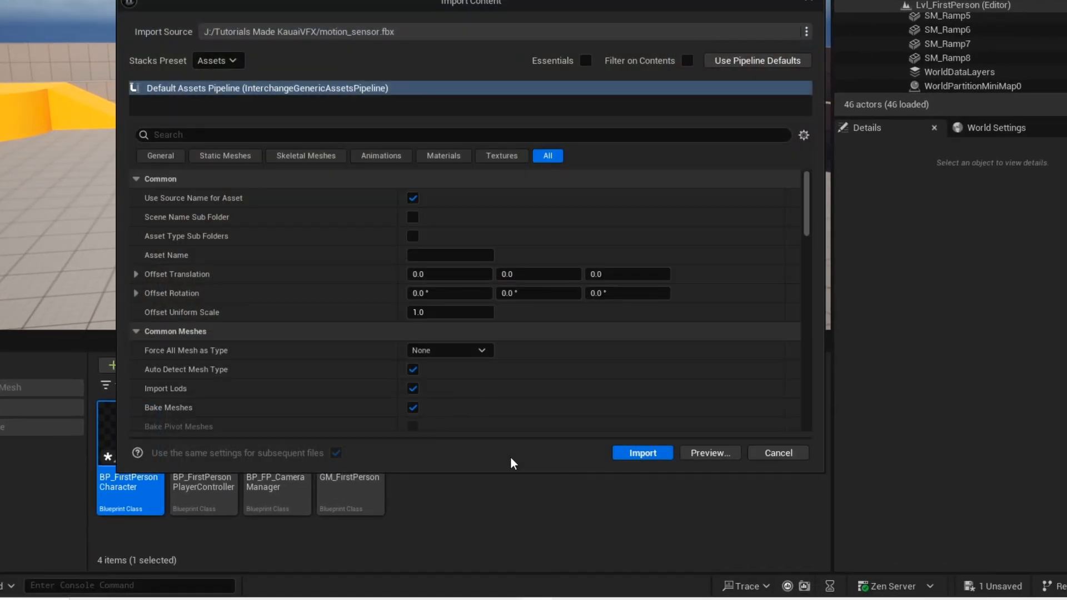
left_click(641, 452)
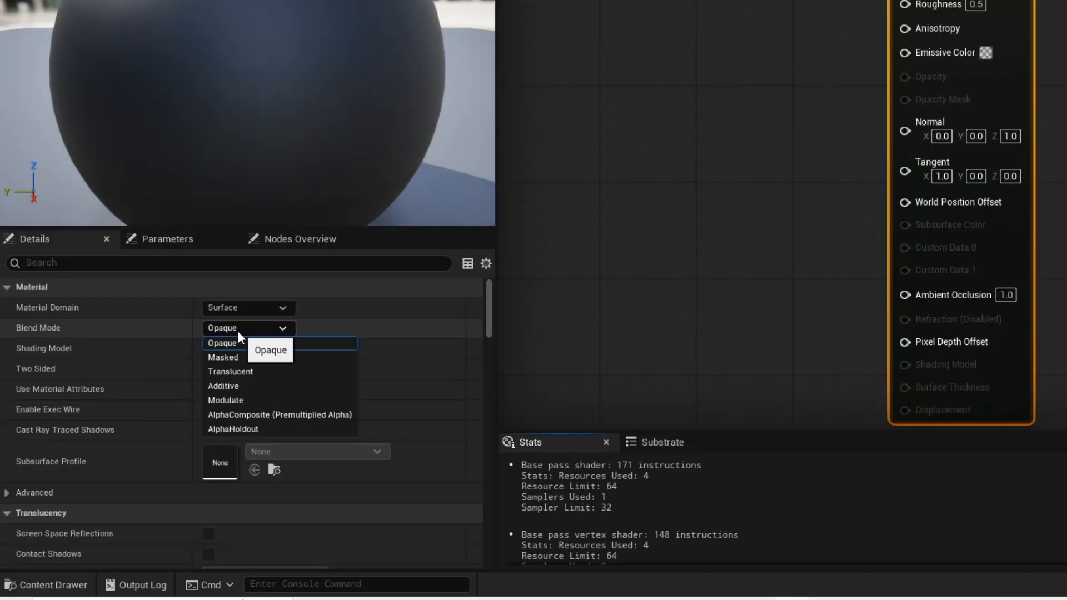
left_click(230, 371)
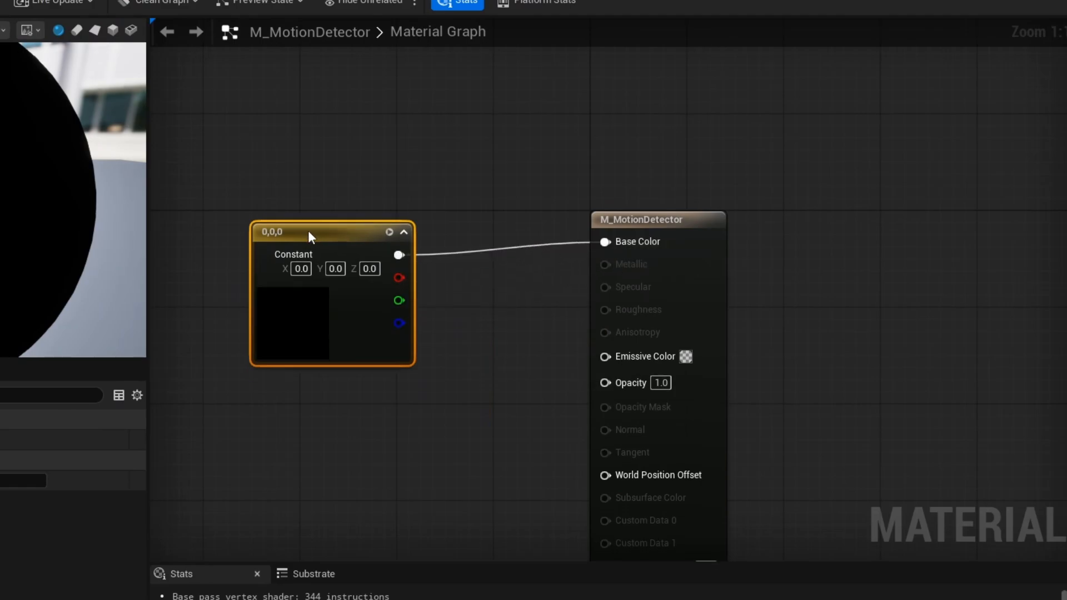
Step: Pick light blue for the Constant3Vector, set Opacity to 0.4, and apply the changes
double_click(291, 324)
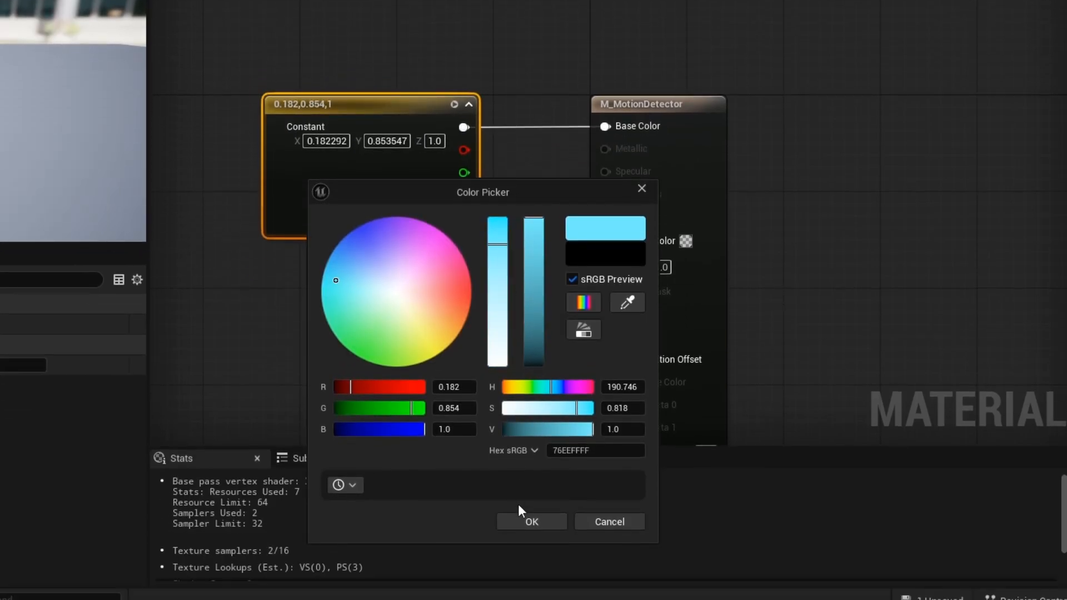
left_click(531, 522)
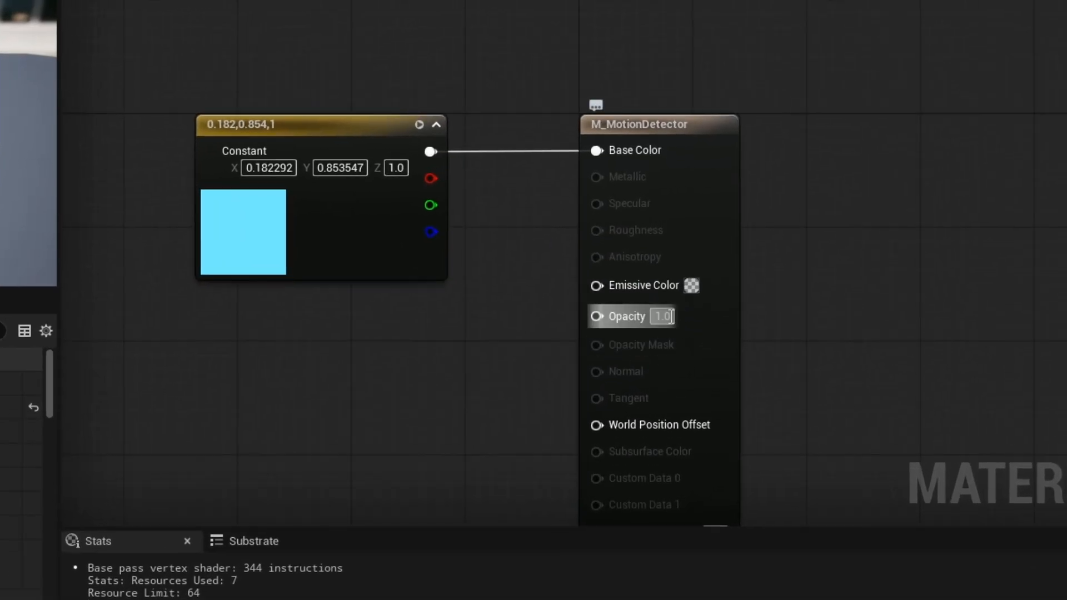
type("0.4")
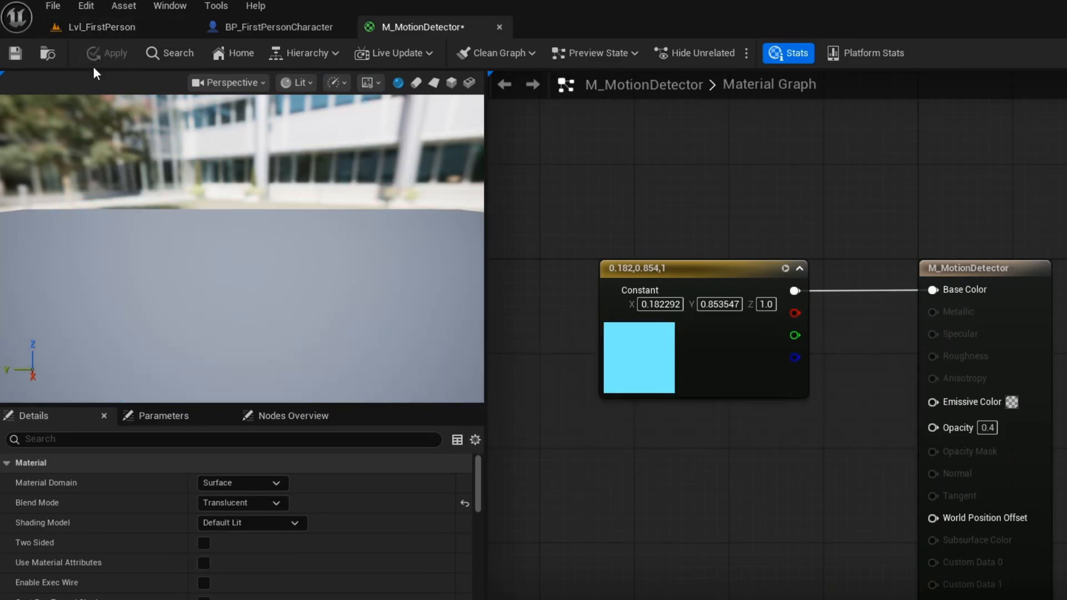
left_click(107, 53)
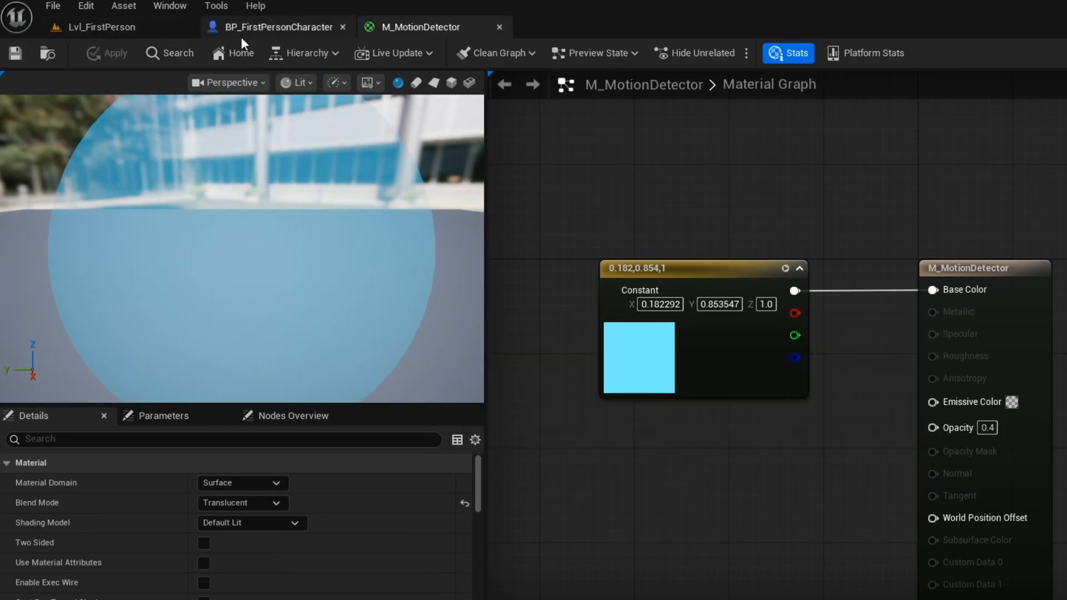
Step: In the character Blueprint, add a Set Material call after Set Static Mesh
left_click(275, 27)
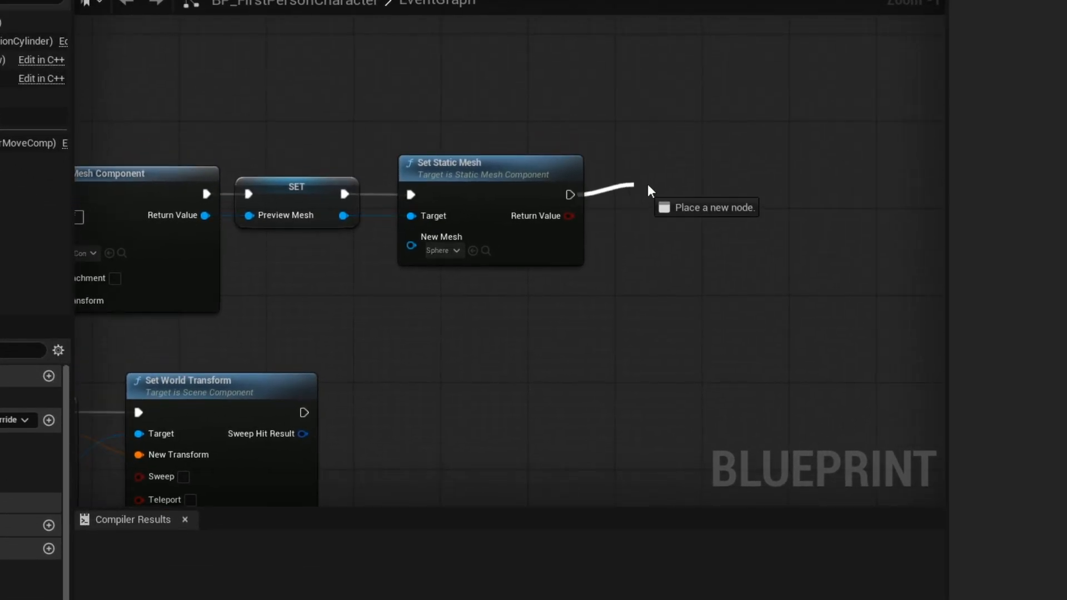
left_click(707, 206)
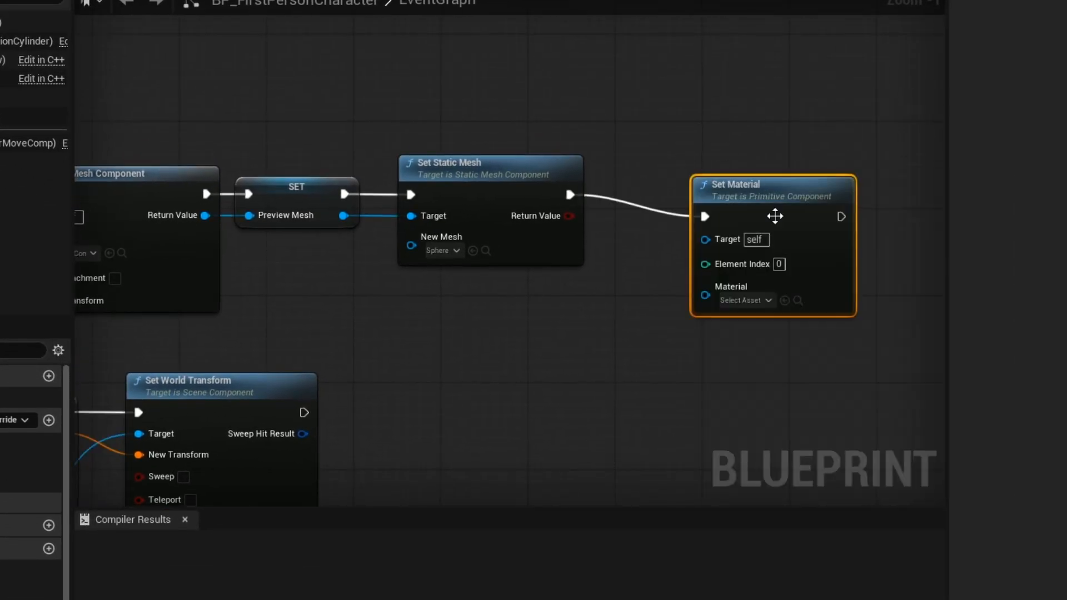
left_click(742, 300)
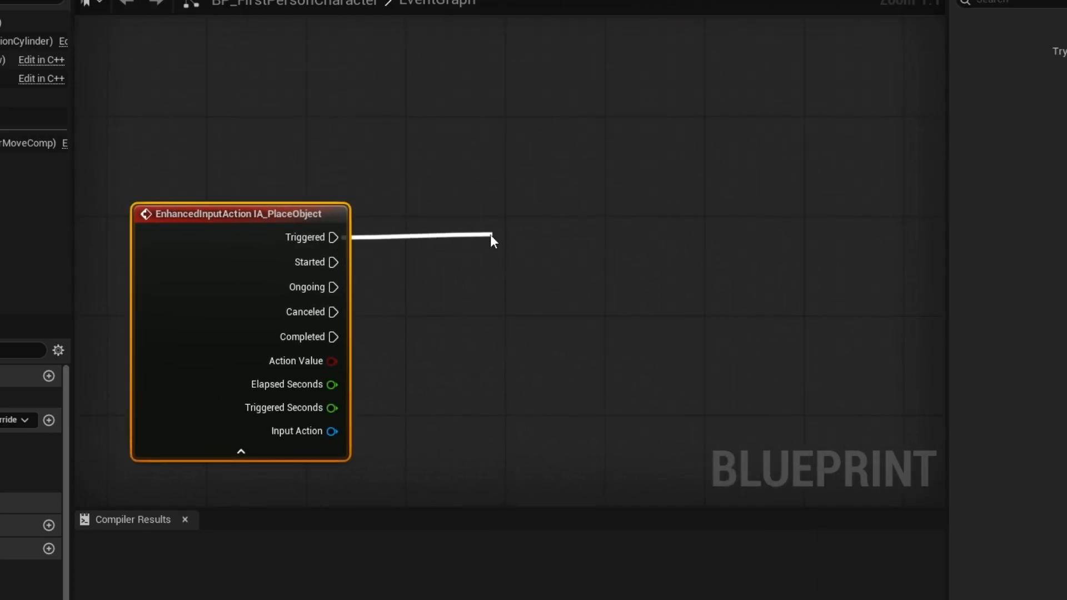
Step: Wire IA_PlaceObject Triggered to Preview, Set Visibility on the preview mesh, and a line trace
left_click(494, 240)
type("set v")
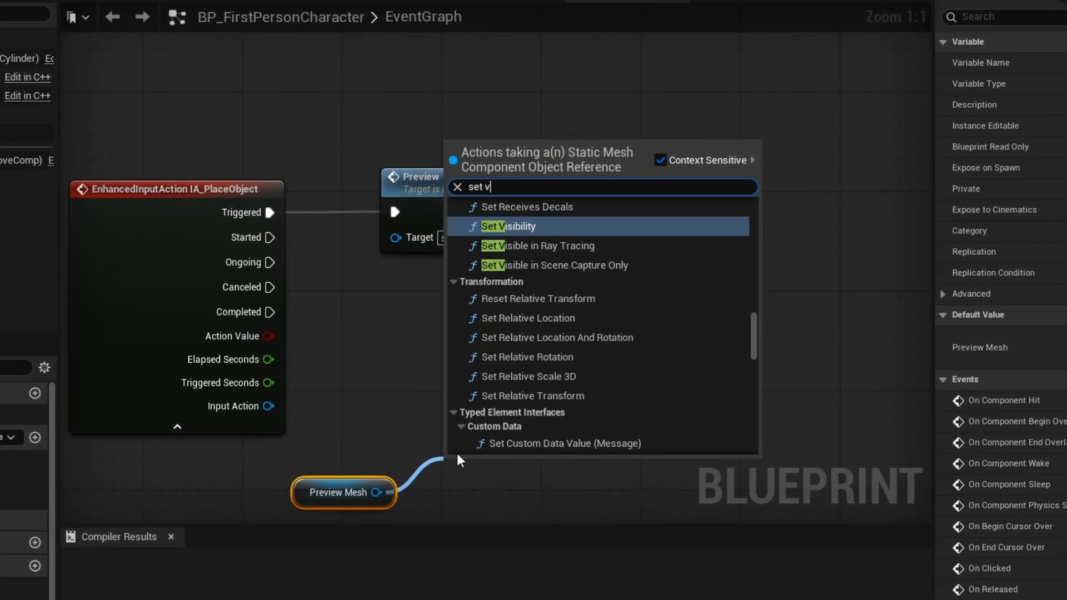
left_click(506, 226)
type("line tra")
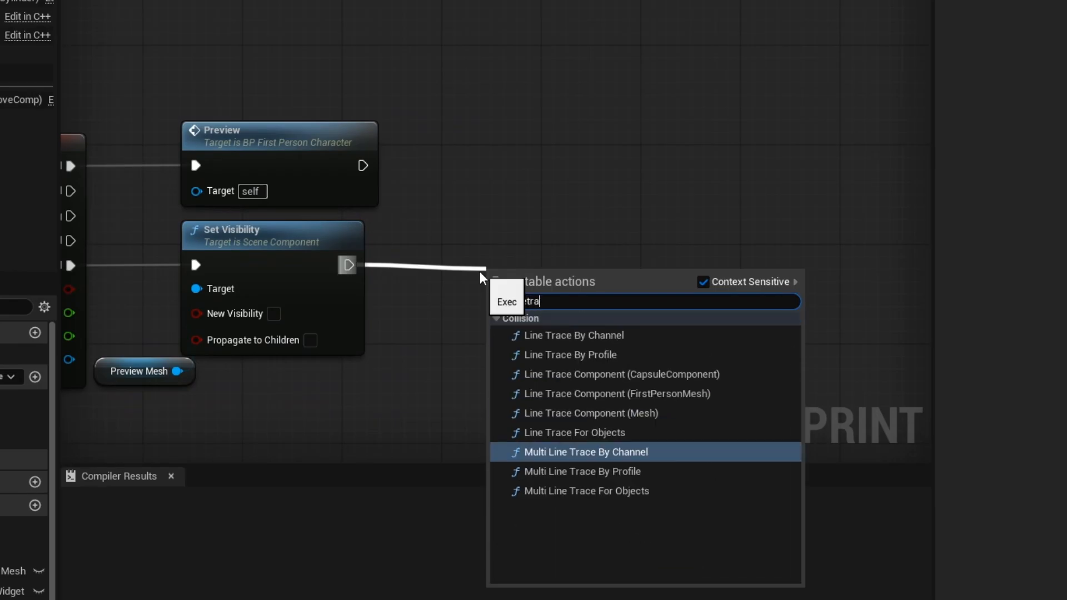
left_click(573, 334)
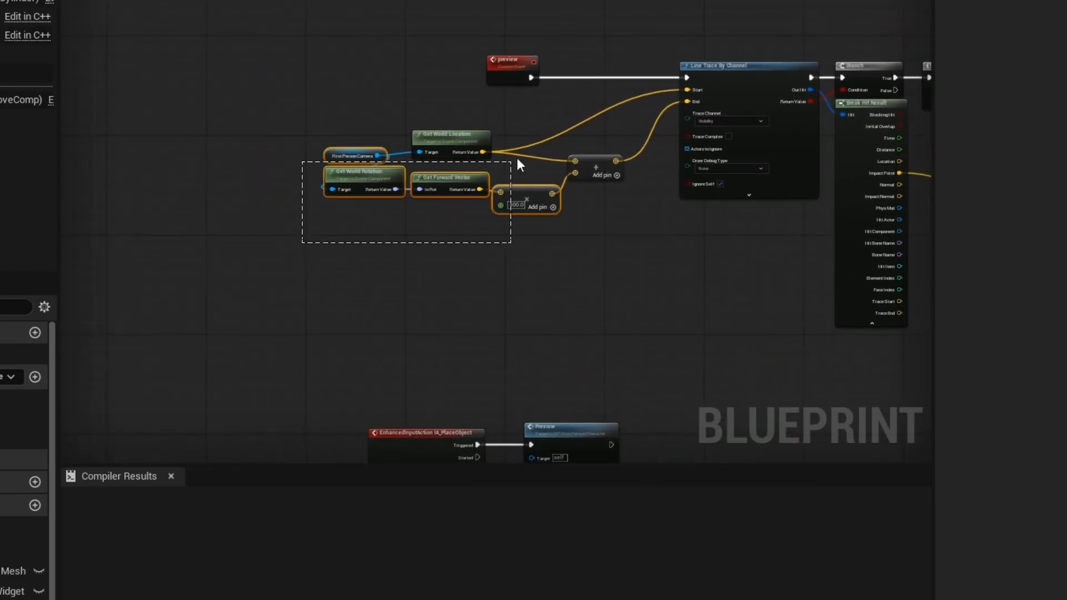
scroll("up", 3)
type("brea")
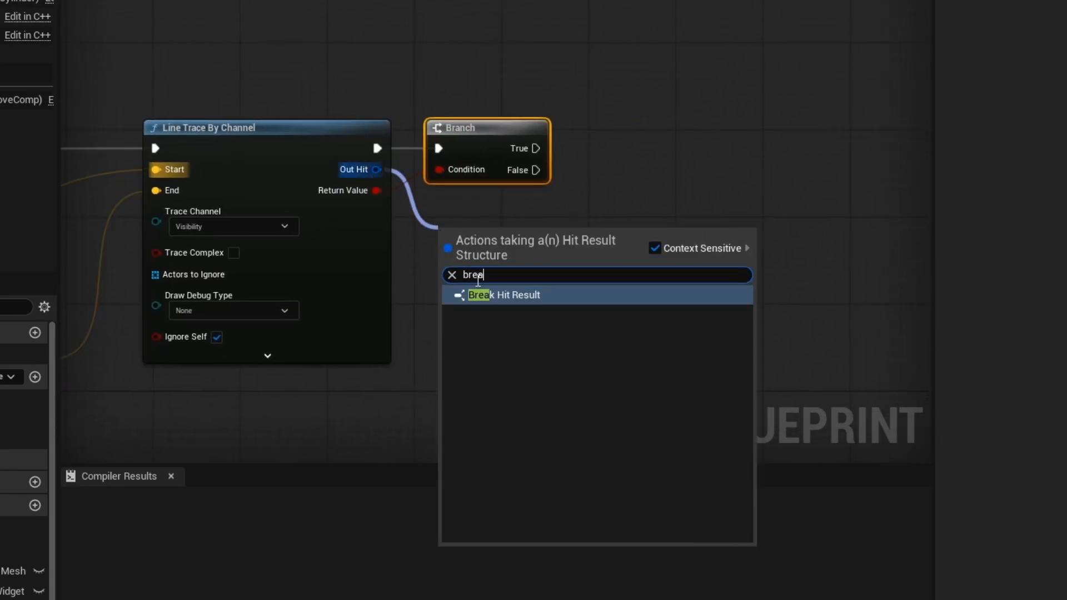
Step: Break the trace hit result and check whether Hit Actor implements BPI_MD
left_click(505, 294)
type("does im")
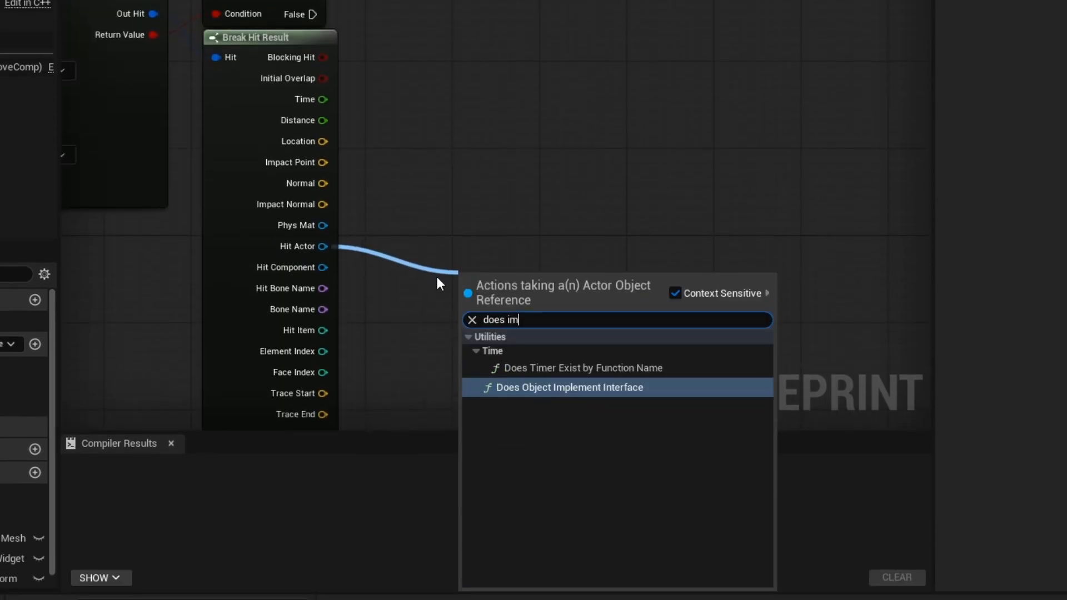
left_click(570, 387)
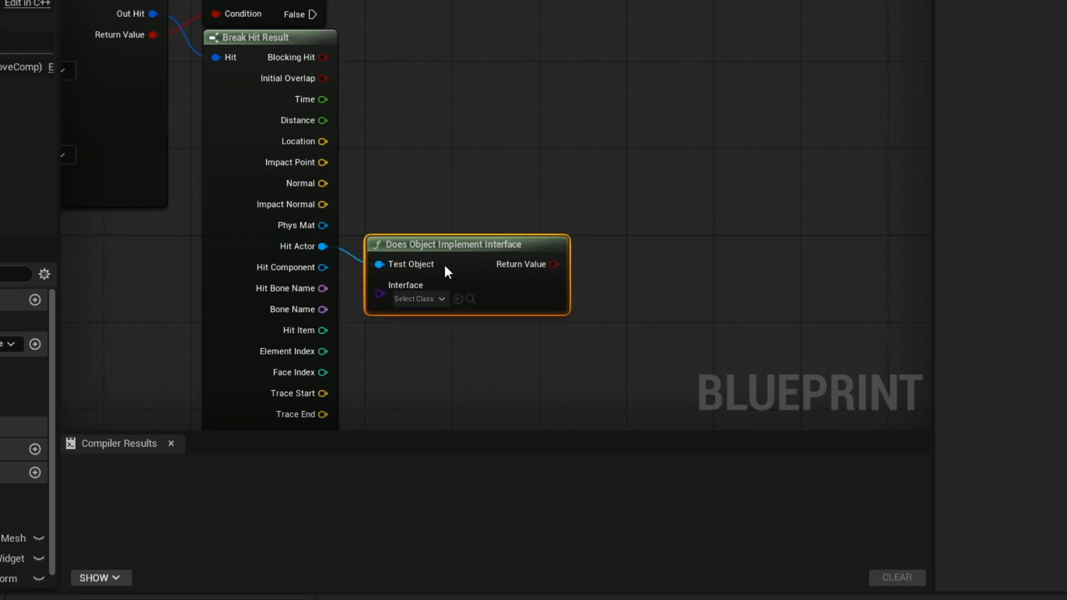
left_click(419, 299)
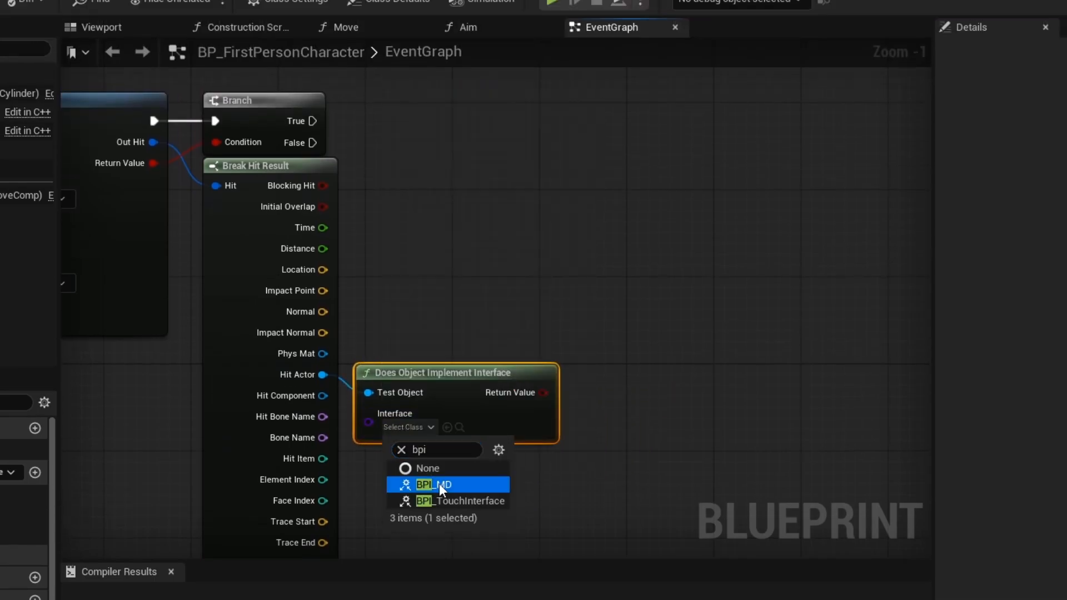
left_click(440, 484)
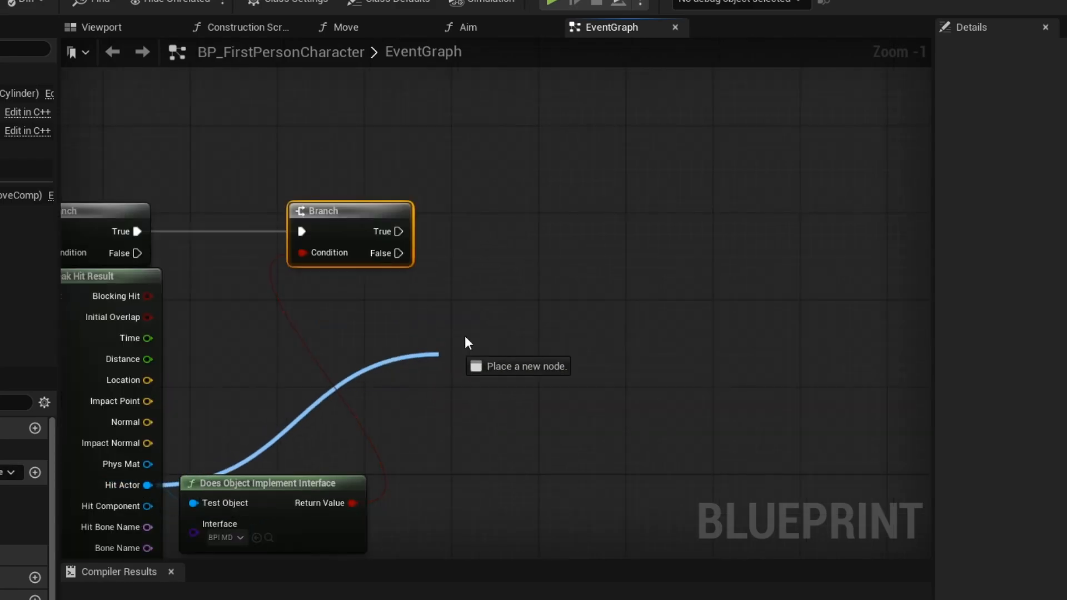
Step: Send the Motion Detector message, spawn the detector actor, and promote its Return Value
type("motio")
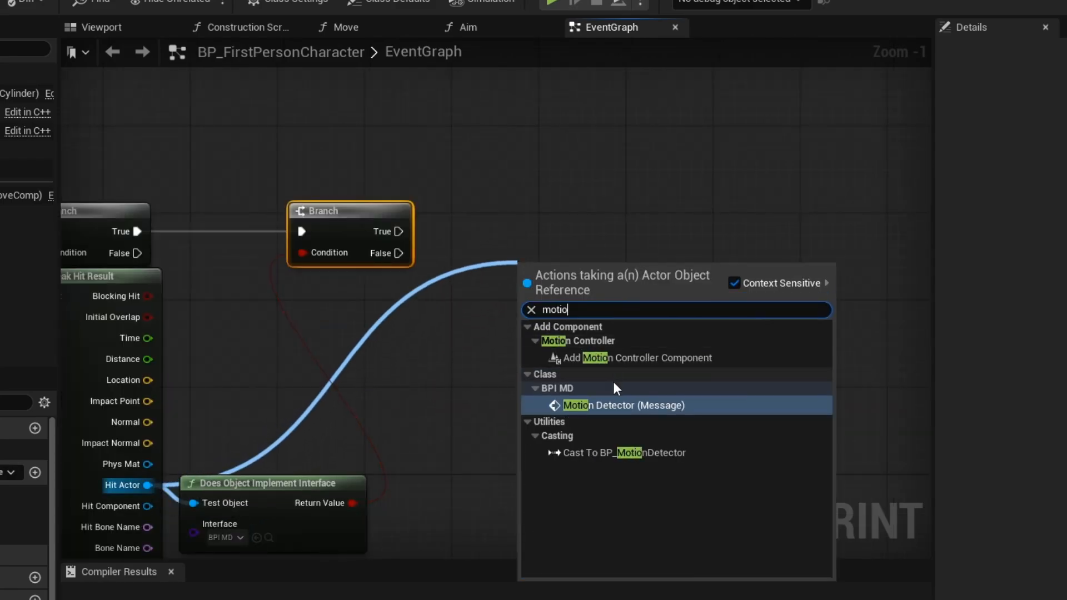
left_click(623, 405)
type("spawn actor")
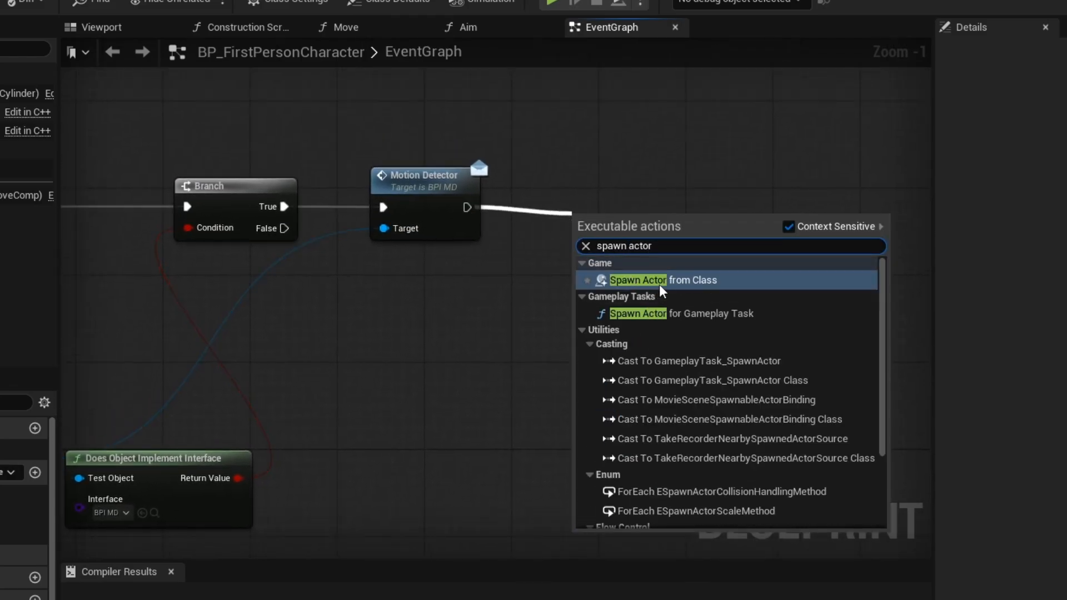
left_click(637, 279)
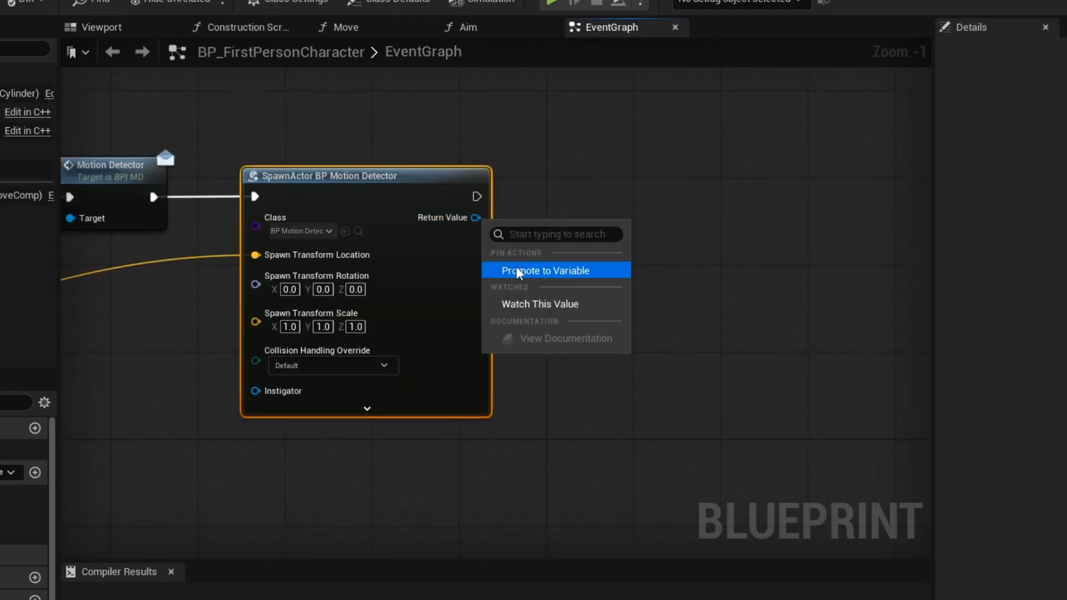
left_click(545, 270)
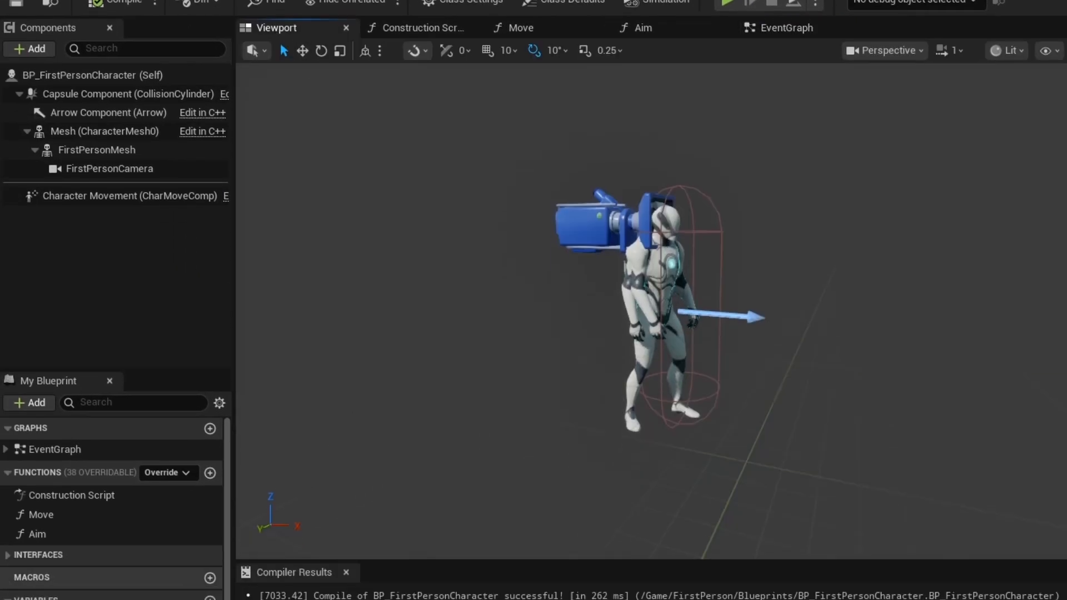
Step: Add a BP_MotionDetector Child Actor component and branch the preview event before Line Trace By Channel
left_click(47, 583)
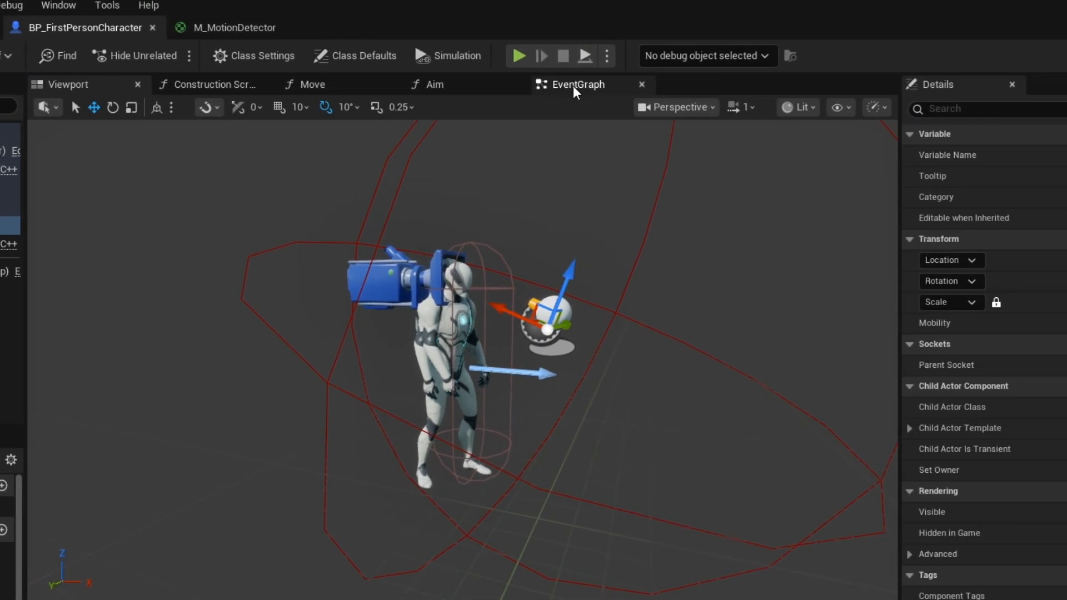
left_click(577, 84)
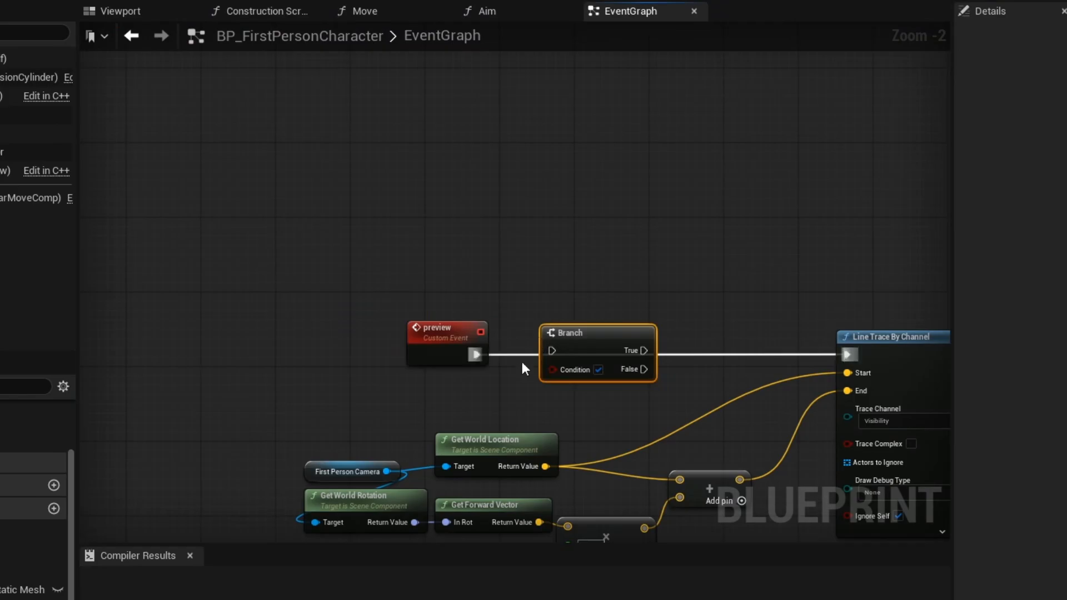
mouse_move(847, 355)
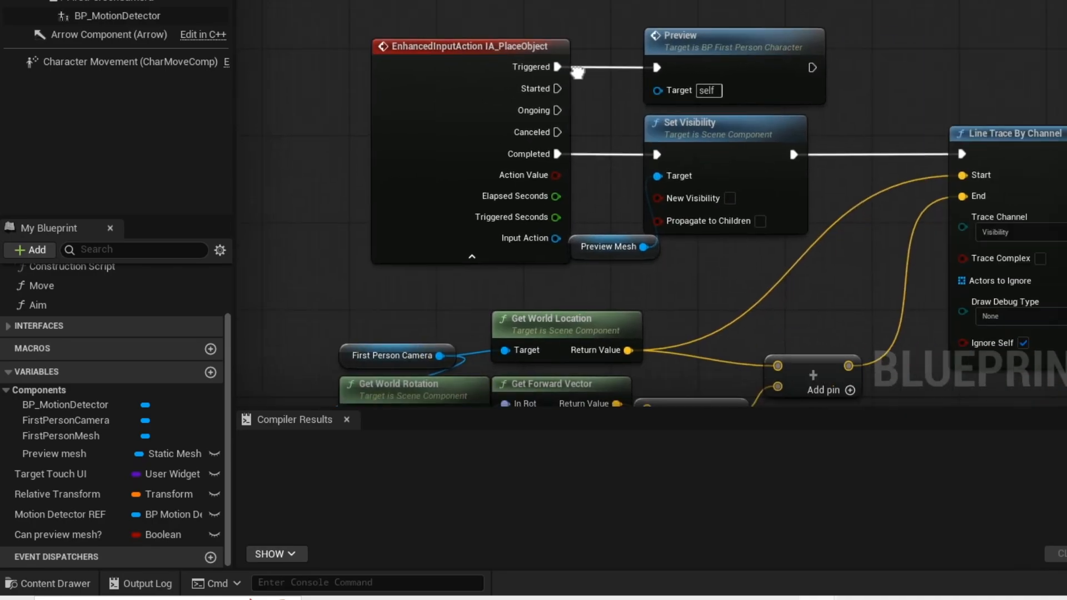
left_click(58, 535)
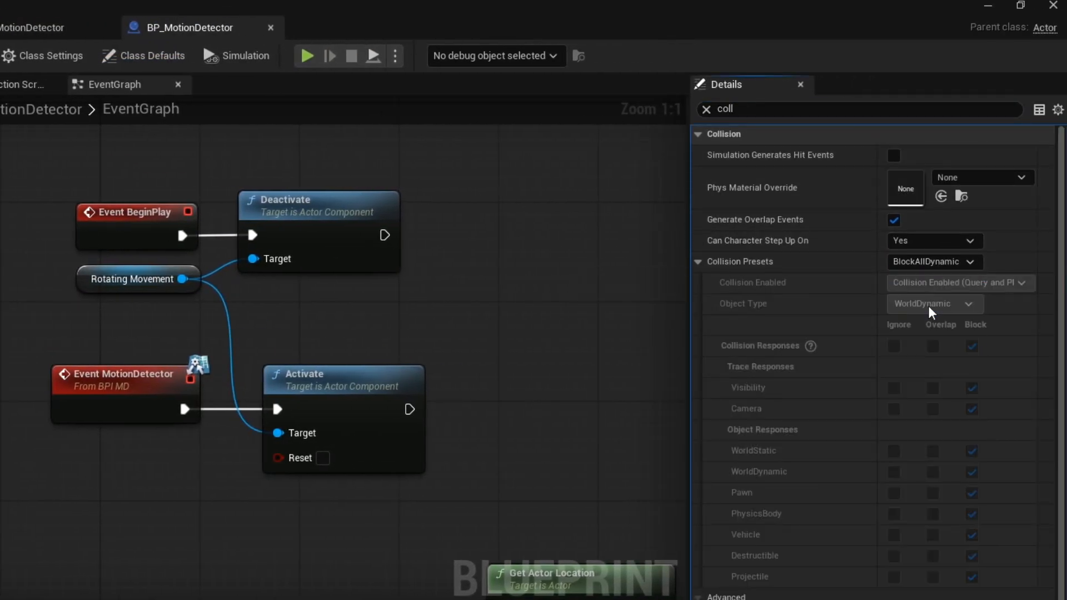
Step: Set BP_MotionDetector's Collision Presets to Custom
left_click(934, 261)
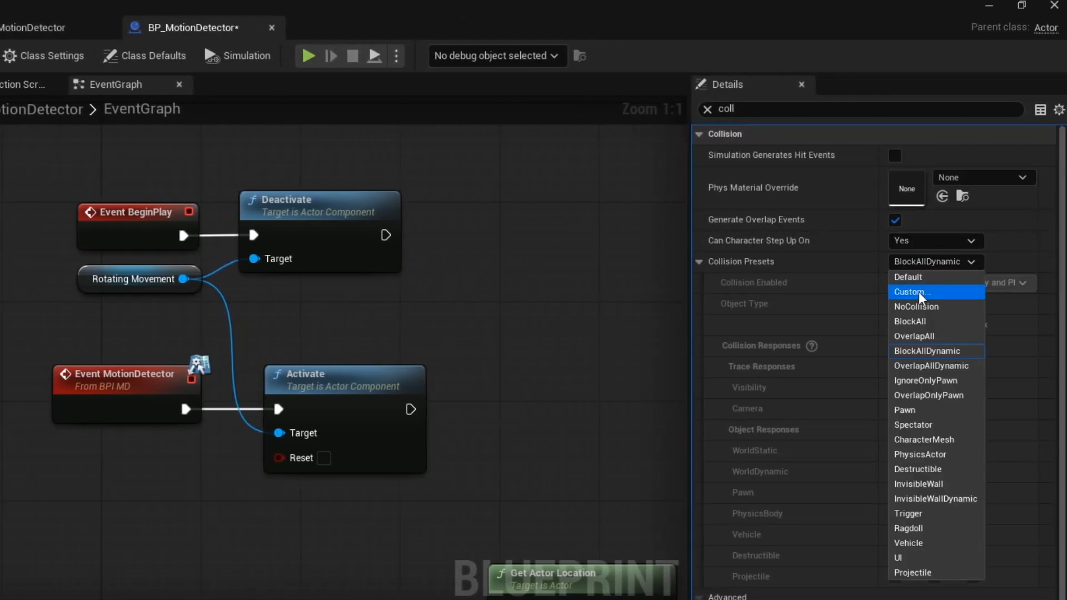
left_click(41, 5)
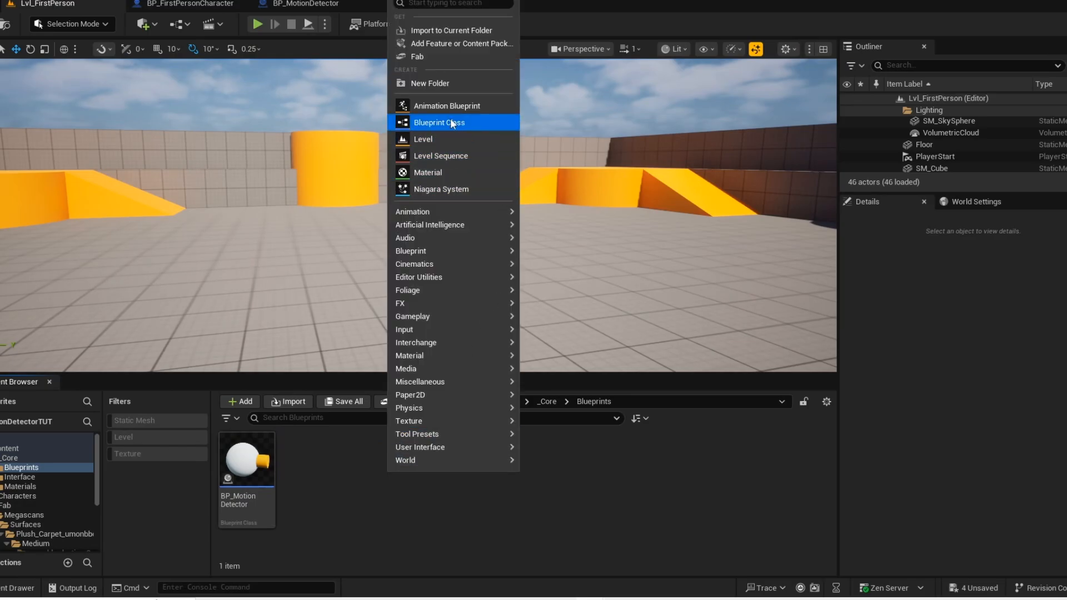
Step: Create BP_Floor with a textured Plane component, place it in the level, and play-test
left_click(439, 122)
type("pla")
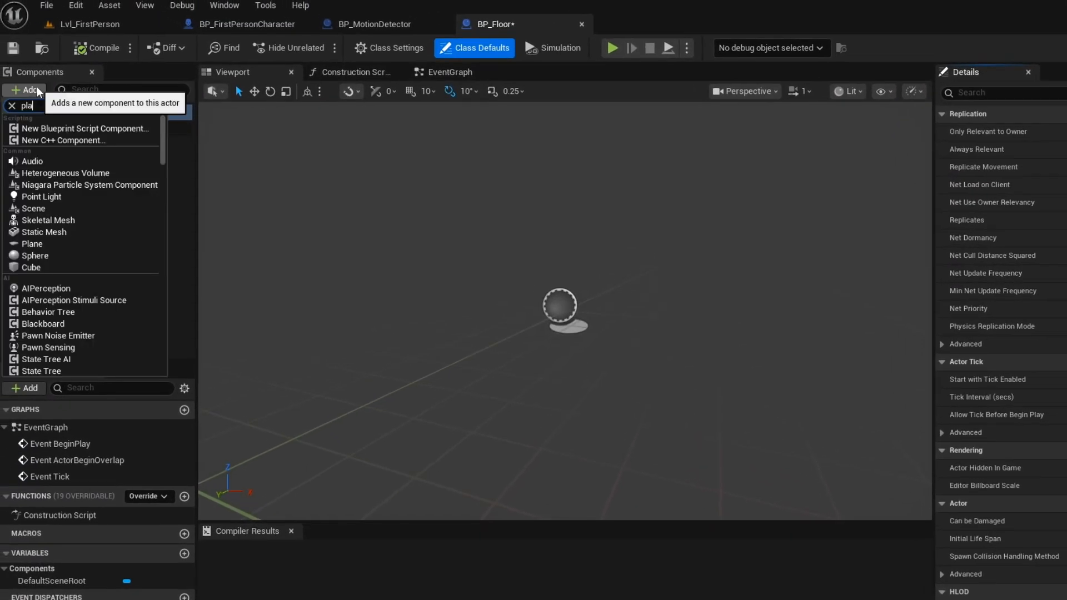
left_click(33, 243)
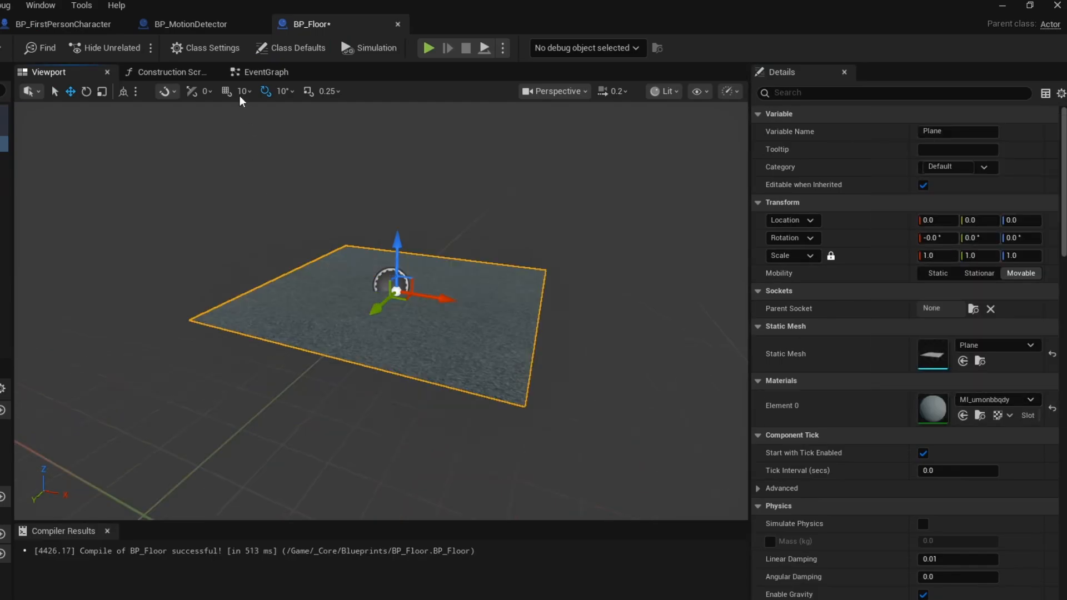
left_click(924, 291)
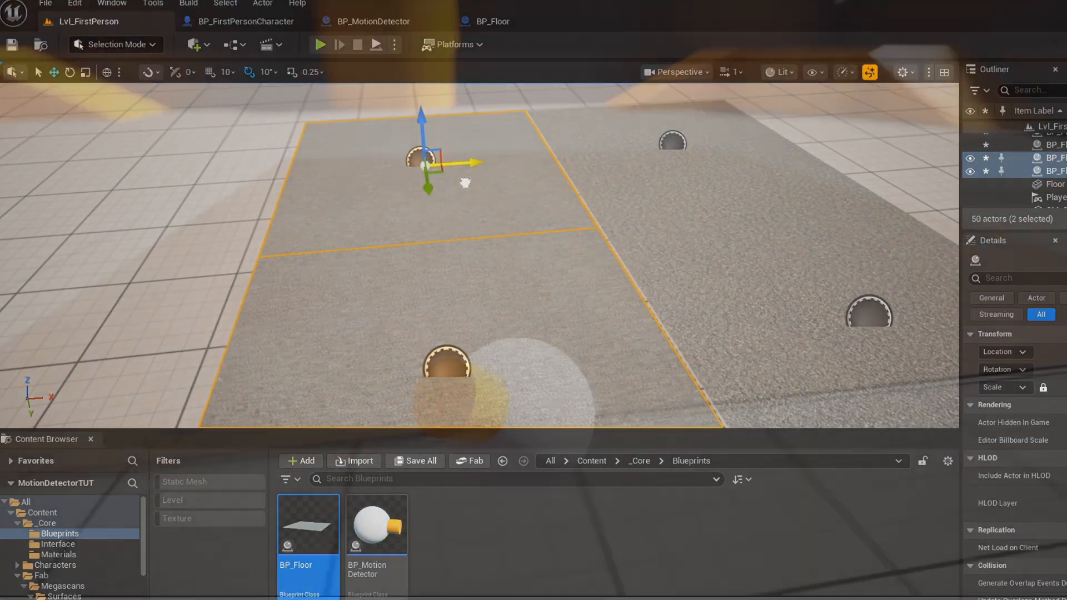
left_click(319, 44)
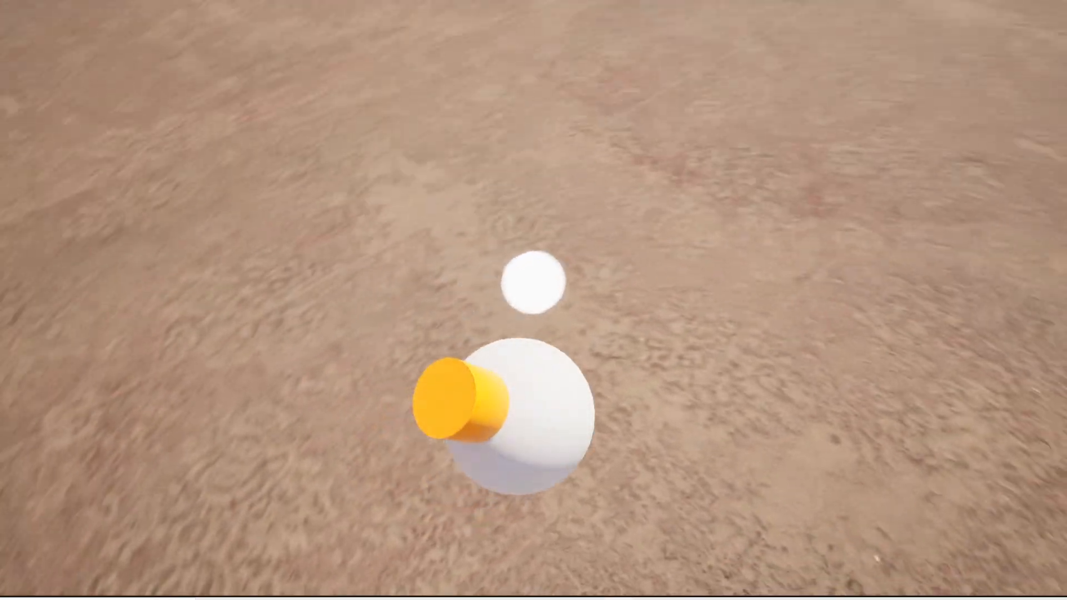